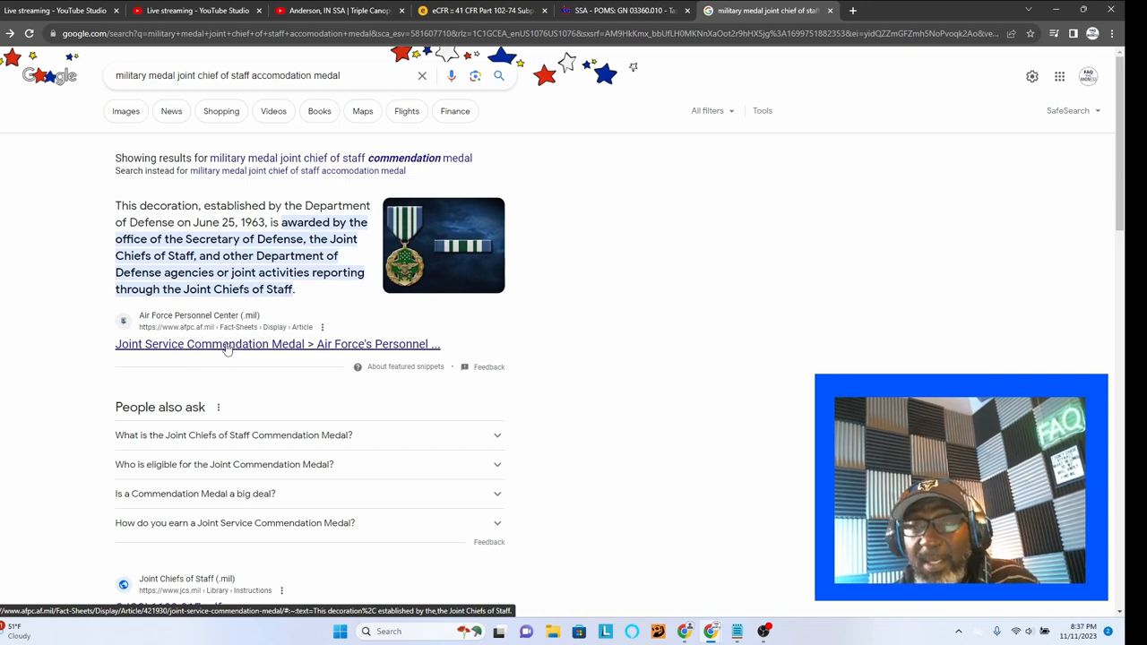
# Switch to the 'Anderson, IN SSA | Triple Canopy' YouTube tab
pyautogui.click(338, 10)
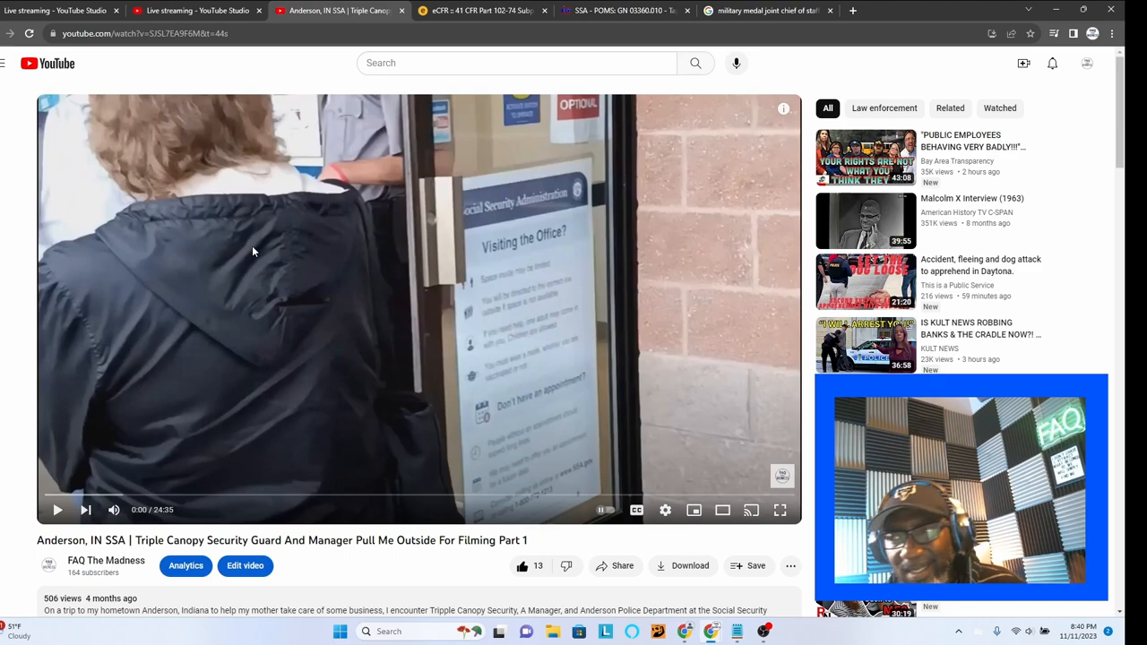
# Play the Anderson SSA video to about 1:03, pause it, and scroll toward the comments
pyautogui.click(57, 510)
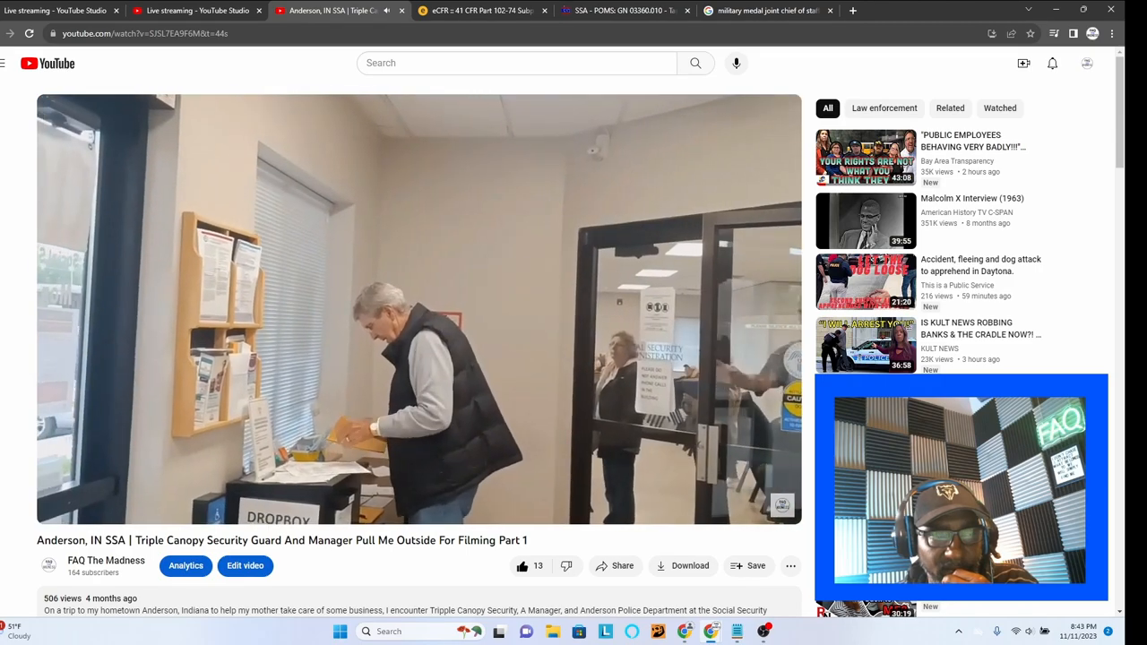
pyautogui.click(419, 309)
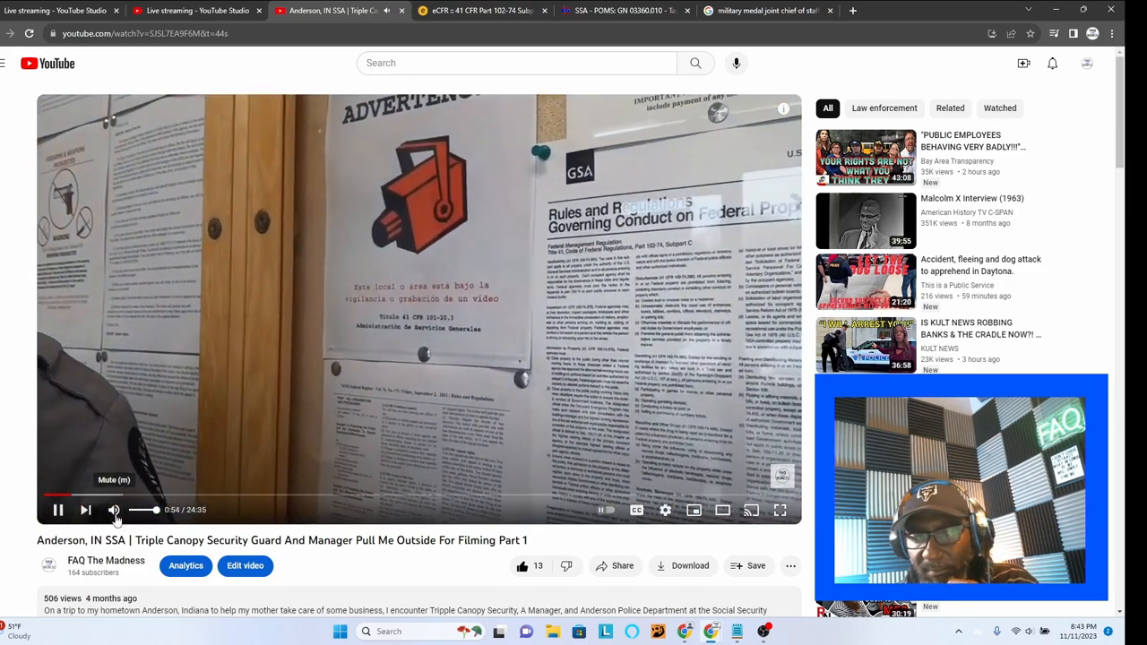
pyautogui.moveTo(114, 510)
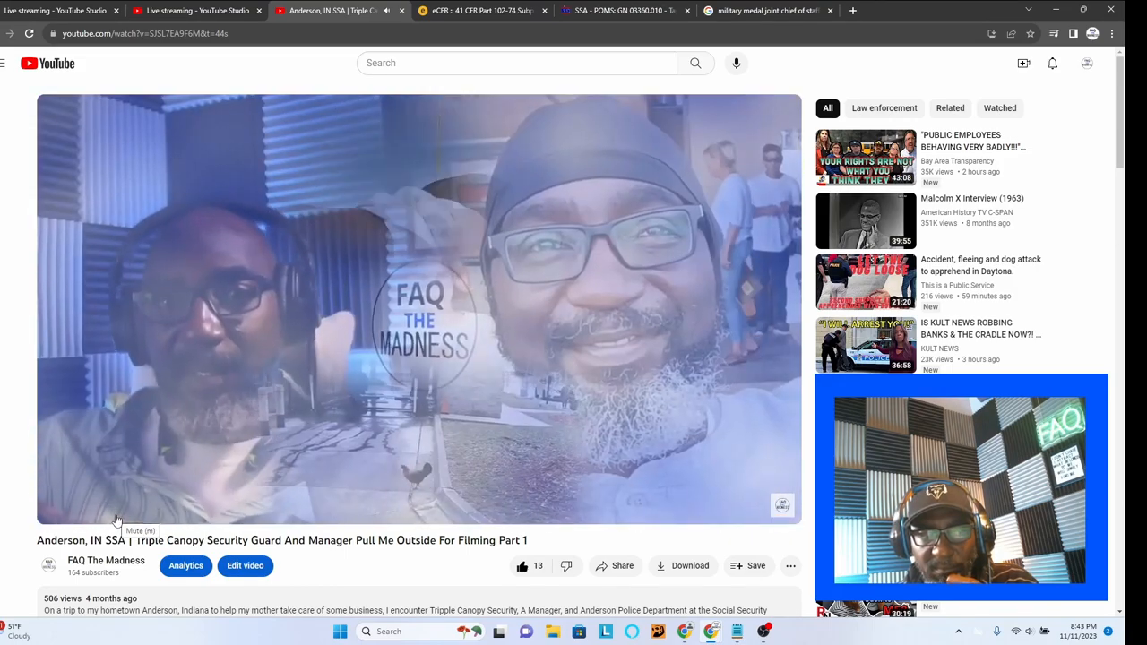
pyautogui.click(57, 509)
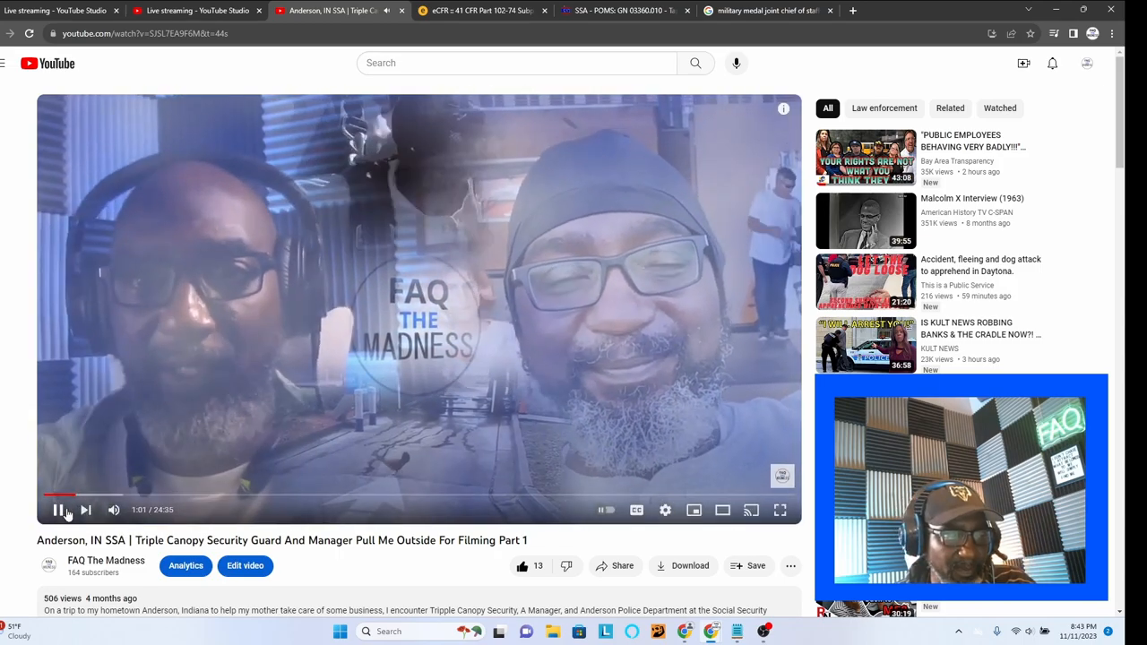
pyautogui.scroll(-3)
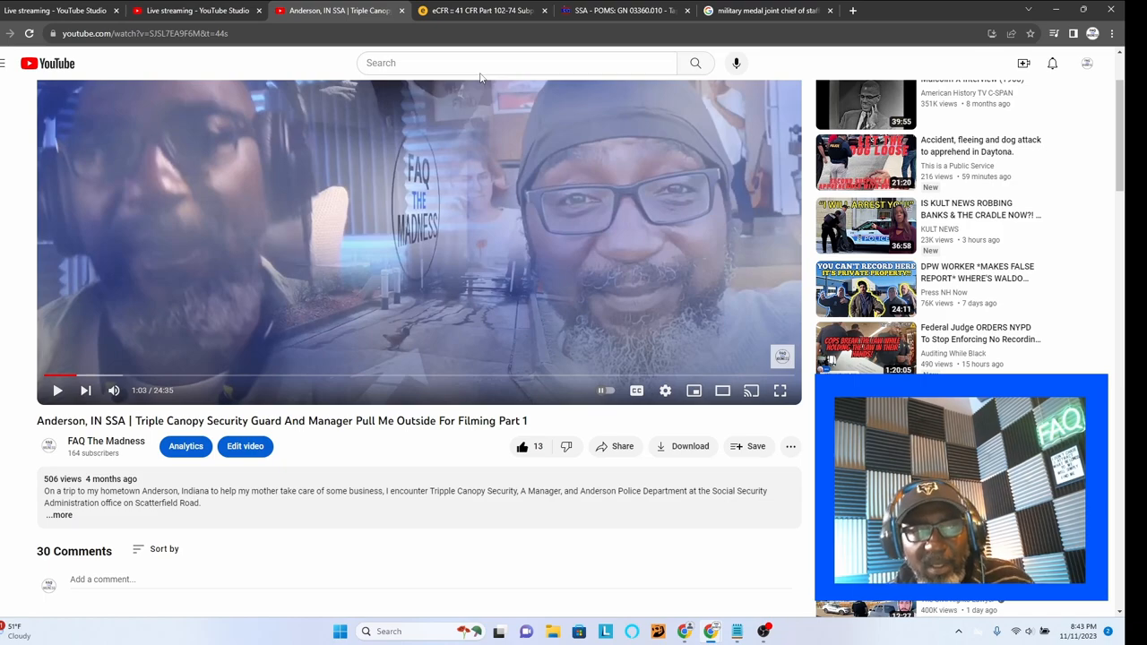
# Switch to the eCFR tab for 41 CFR Part 102-74 Subpart C
pyautogui.click(623, 10)
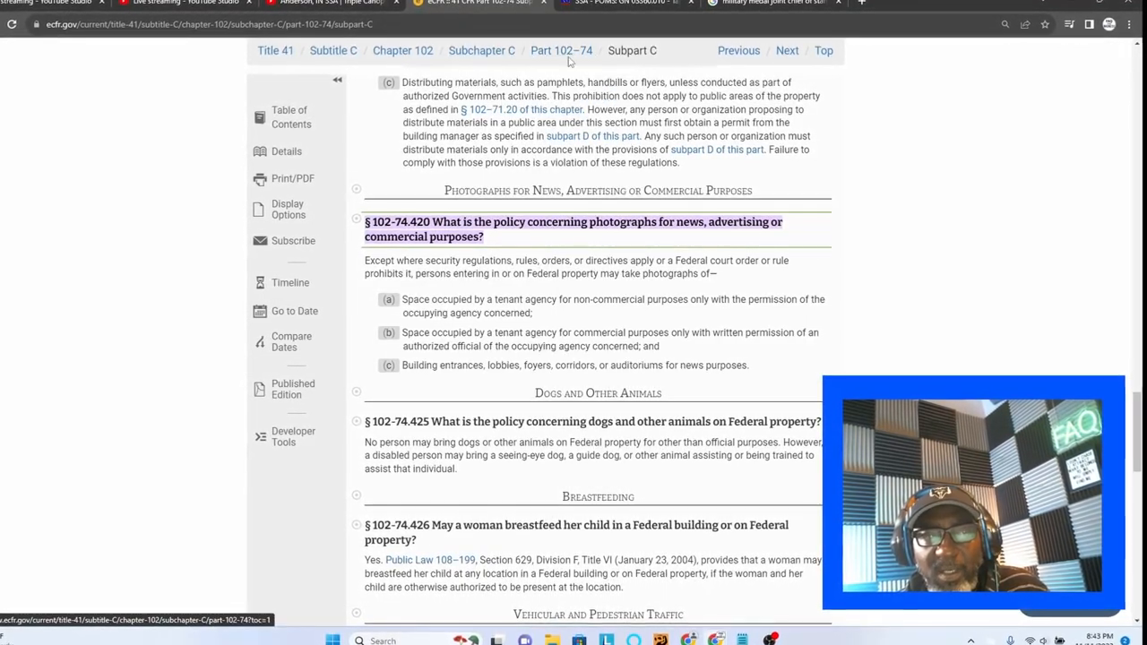
pyautogui.moveTo(561, 48)
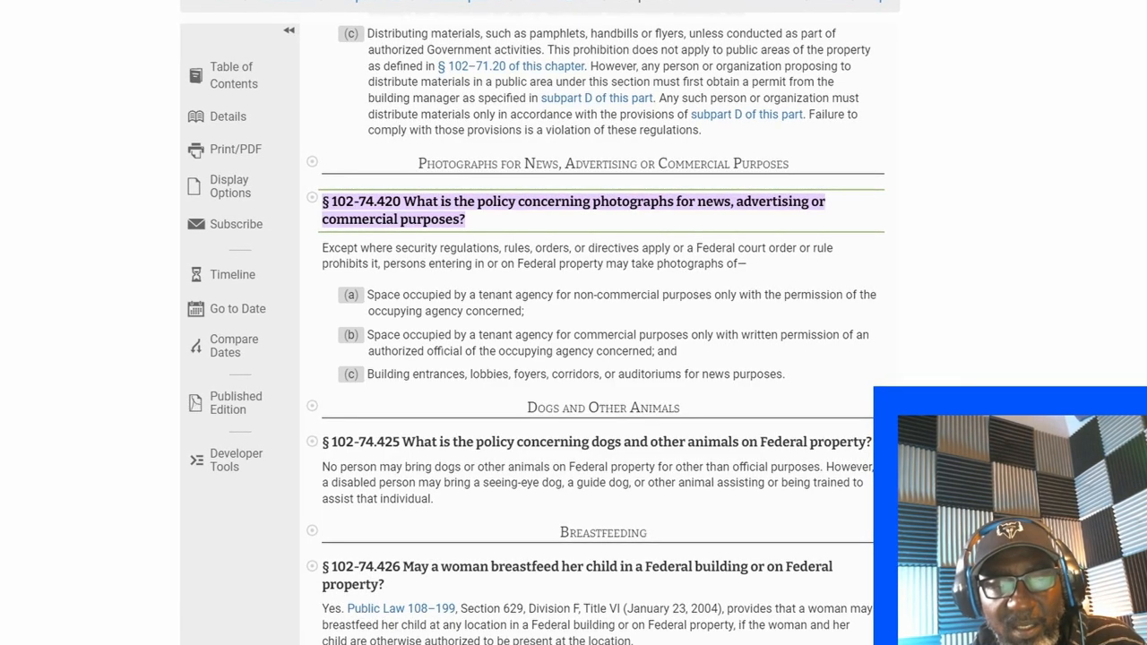
pyautogui.moveTo(13, 308)
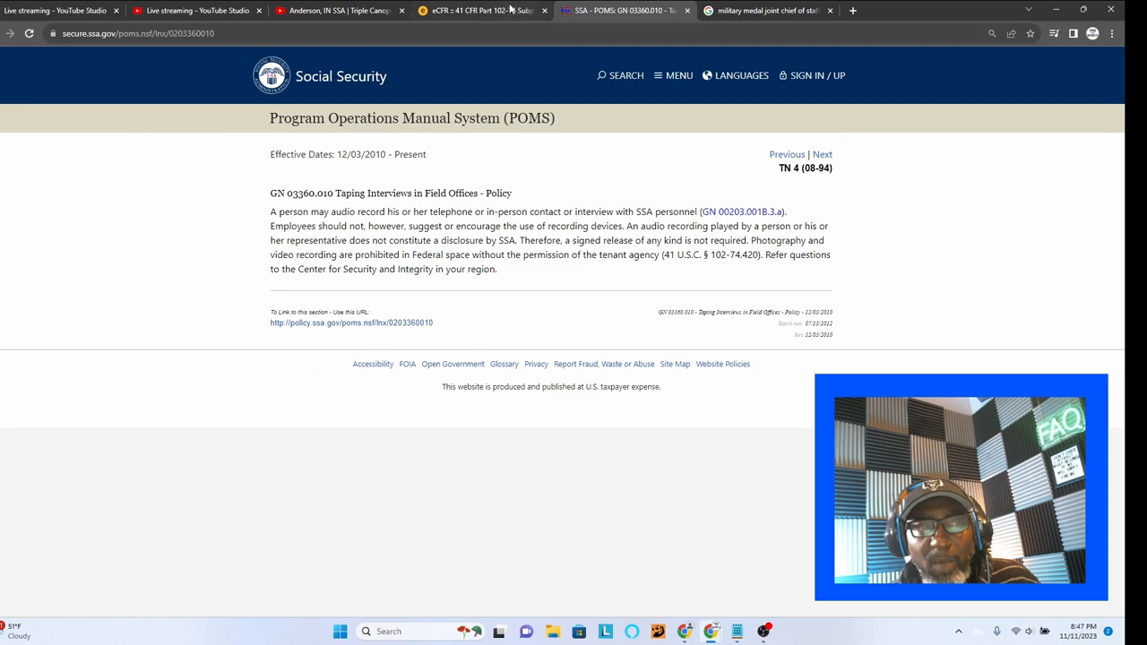
# Switch from the POMS GN 03360.010 page to the eCFR § 102-74.420 tab
pyautogui.click(484, 9)
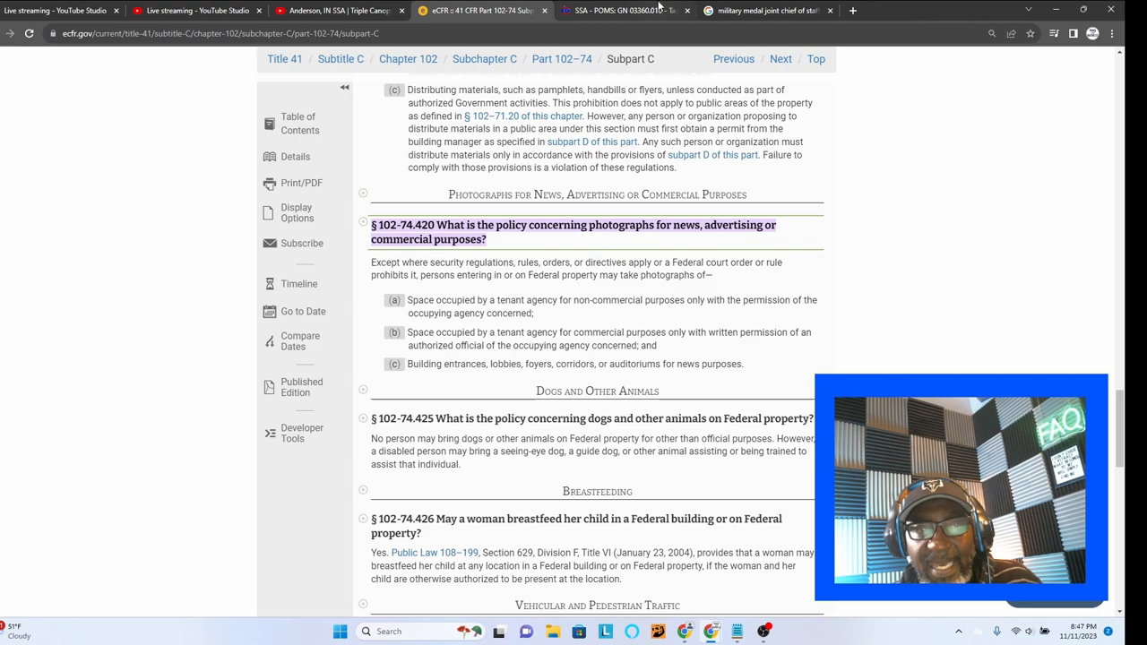
# Return to the YouTube video tab to read the comments
pyautogui.click(618, 10)
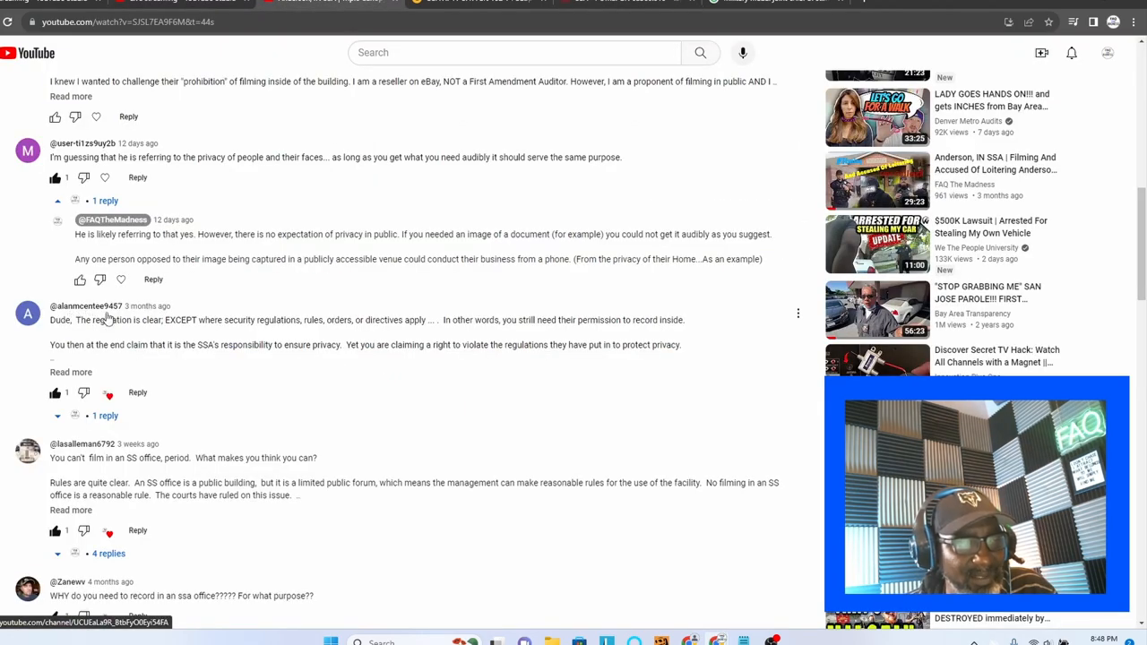
pyautogui.click(70, 372)
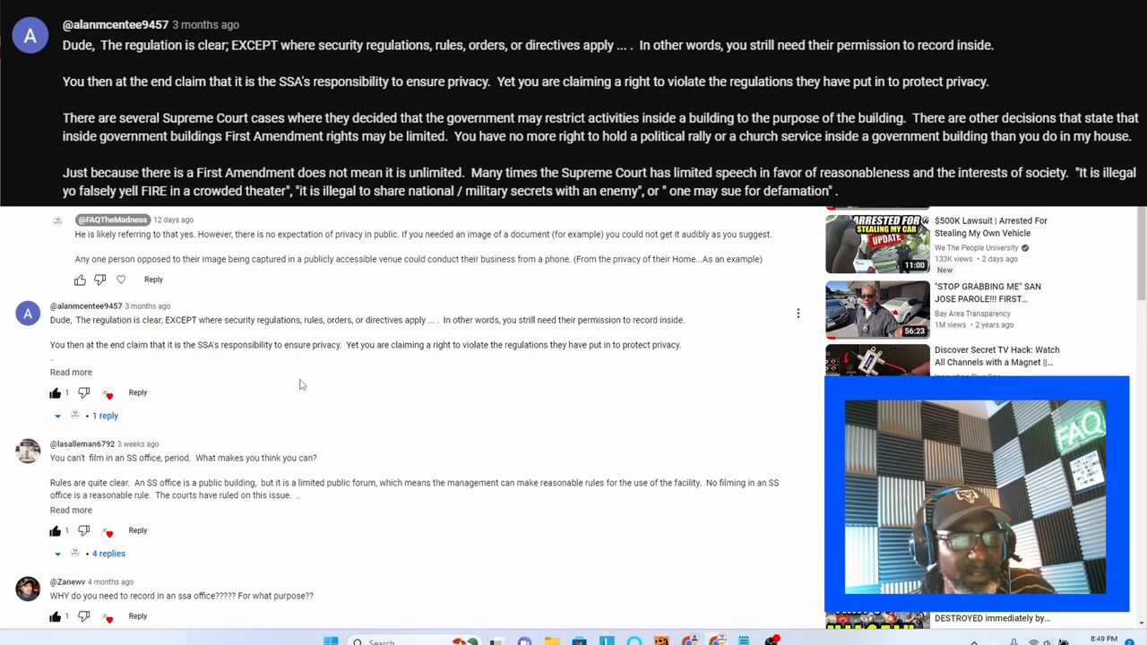
pyautogui.moveTo(308, 383)
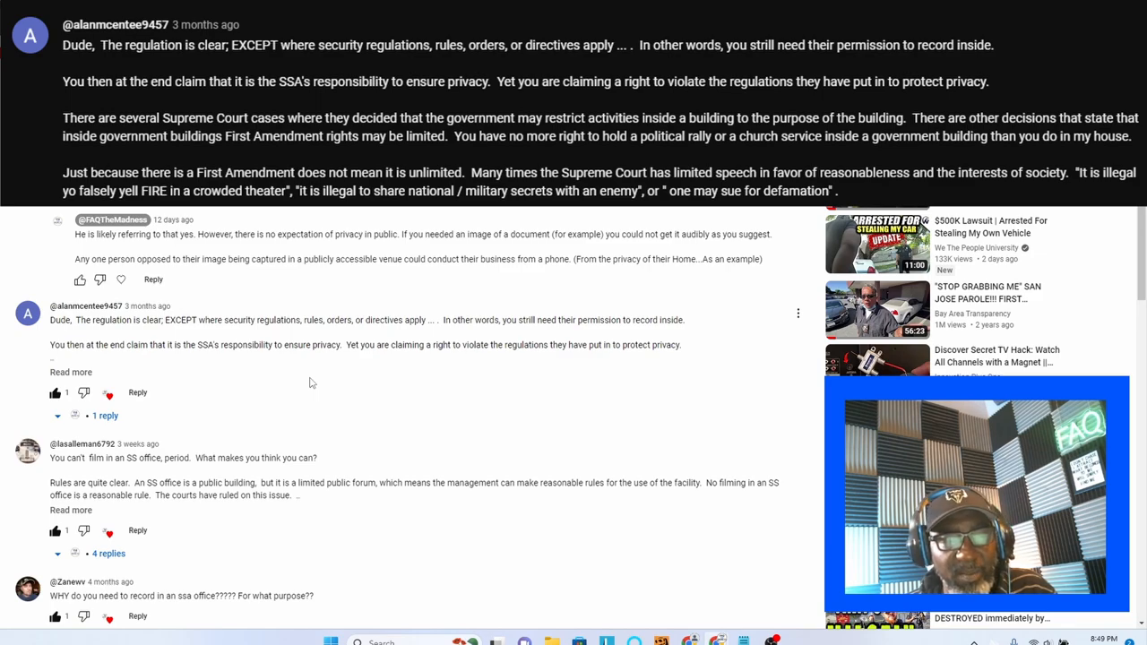
pyautogui.click(71, 372)
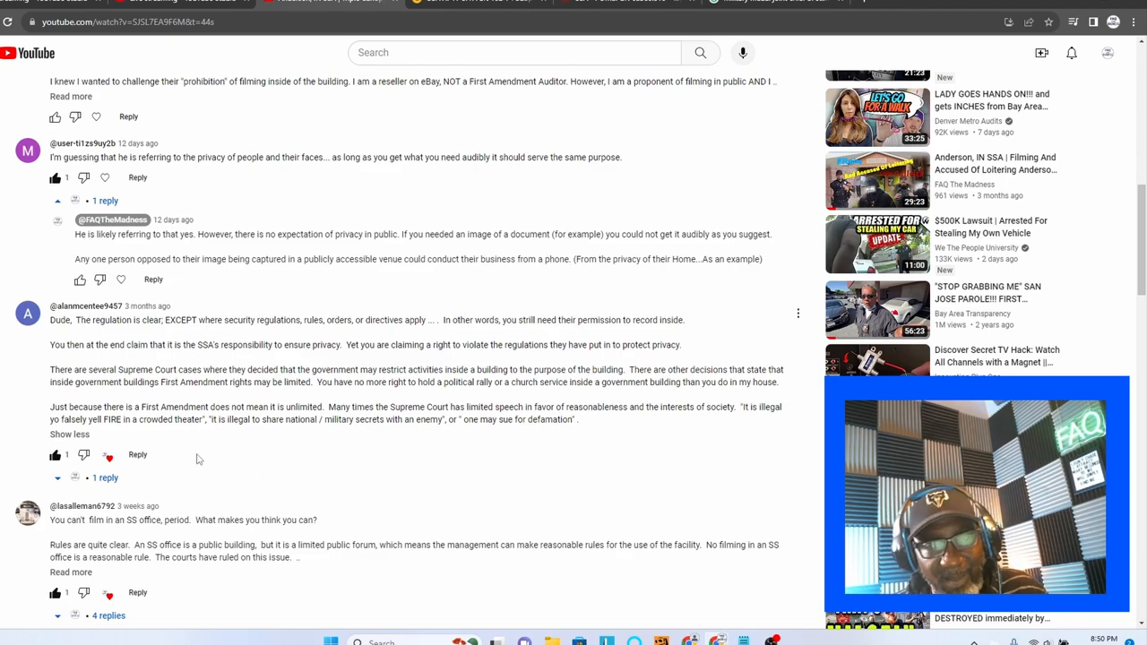
pyautogui.moveTo(246, 478)
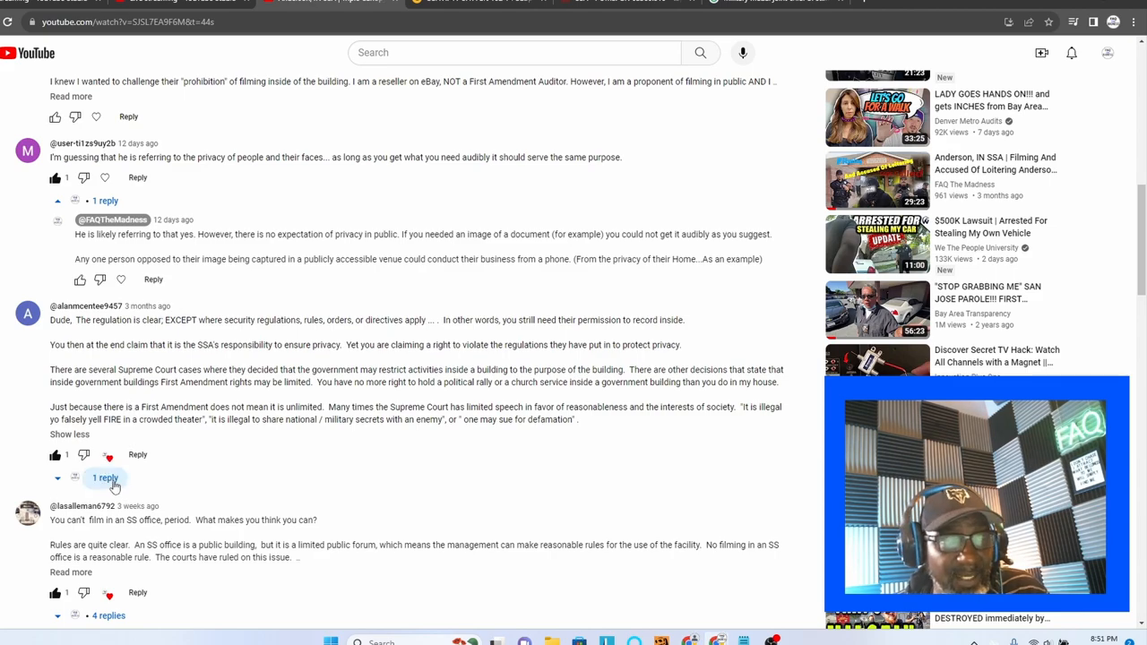
# Scroll down through the reply to the government-buildings comment
pyautogui.scroll(-3)
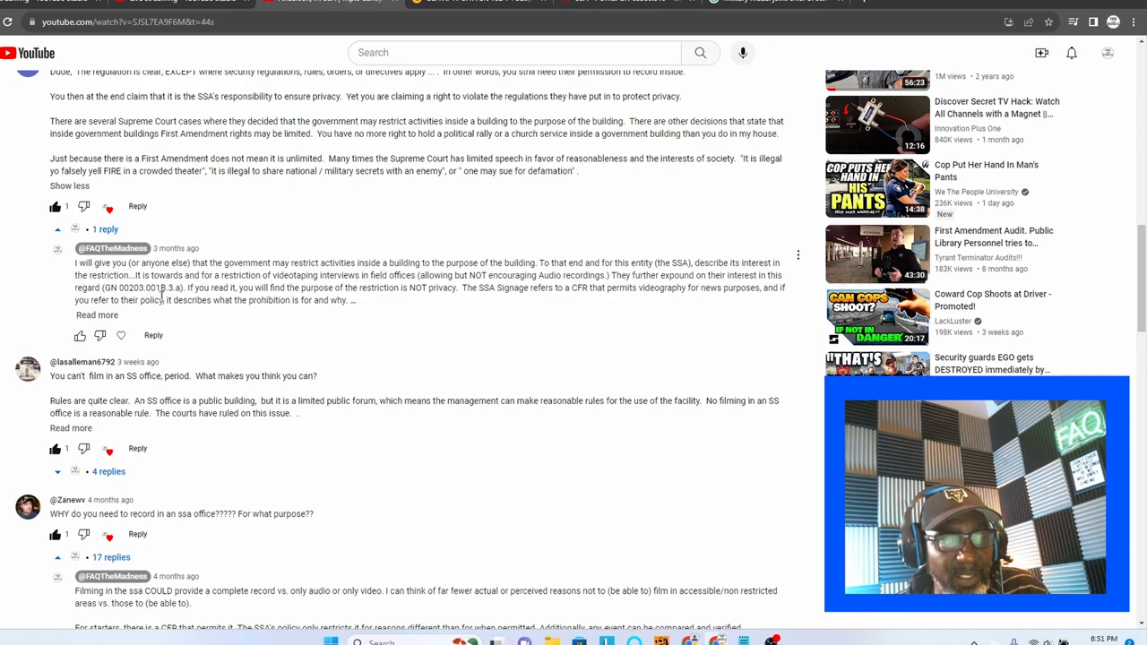
pyautogui.moveTo(191, 337)
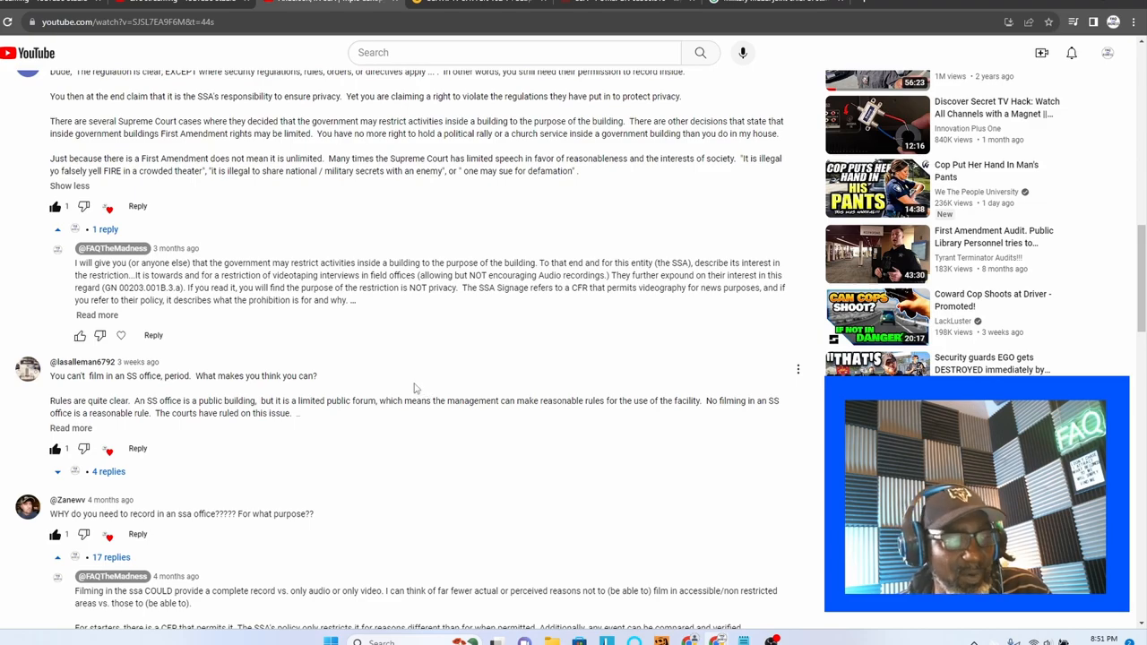
pyautogui.moveTo(195, 325)
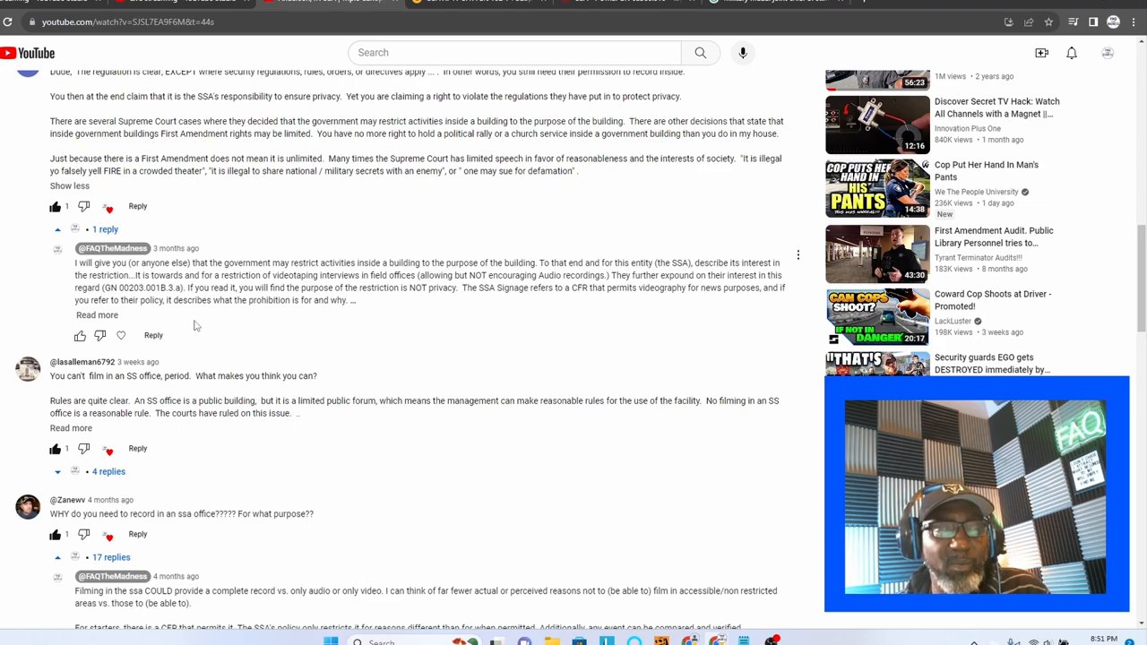
pyautogui.scroll(-3)
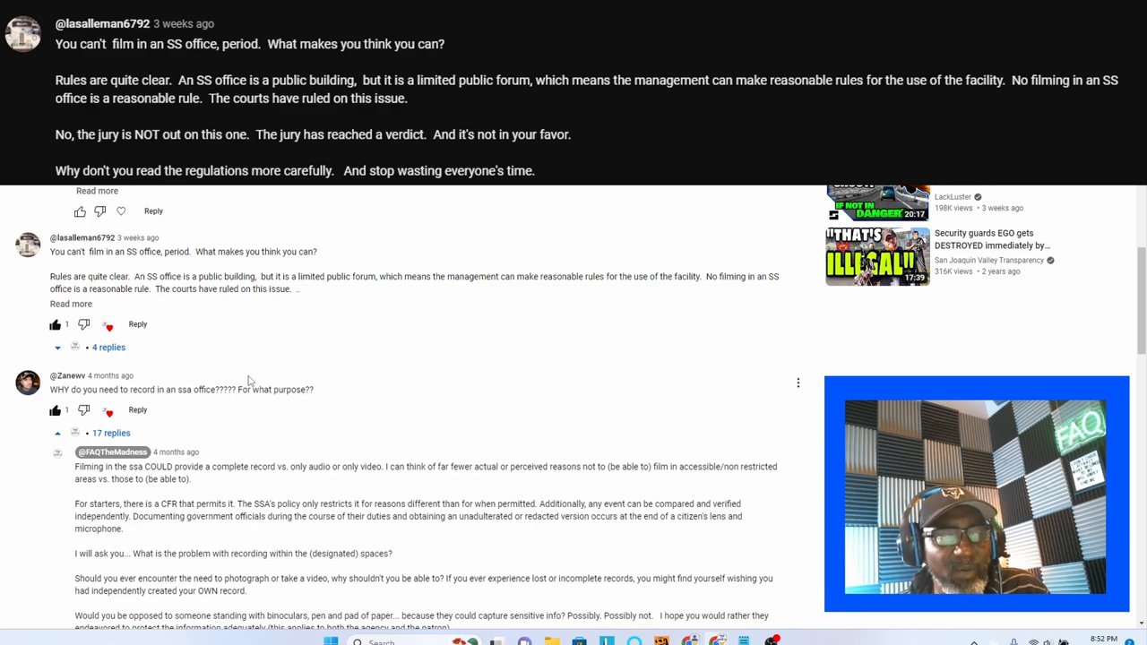
pyautogui.moveTo(254, 377)
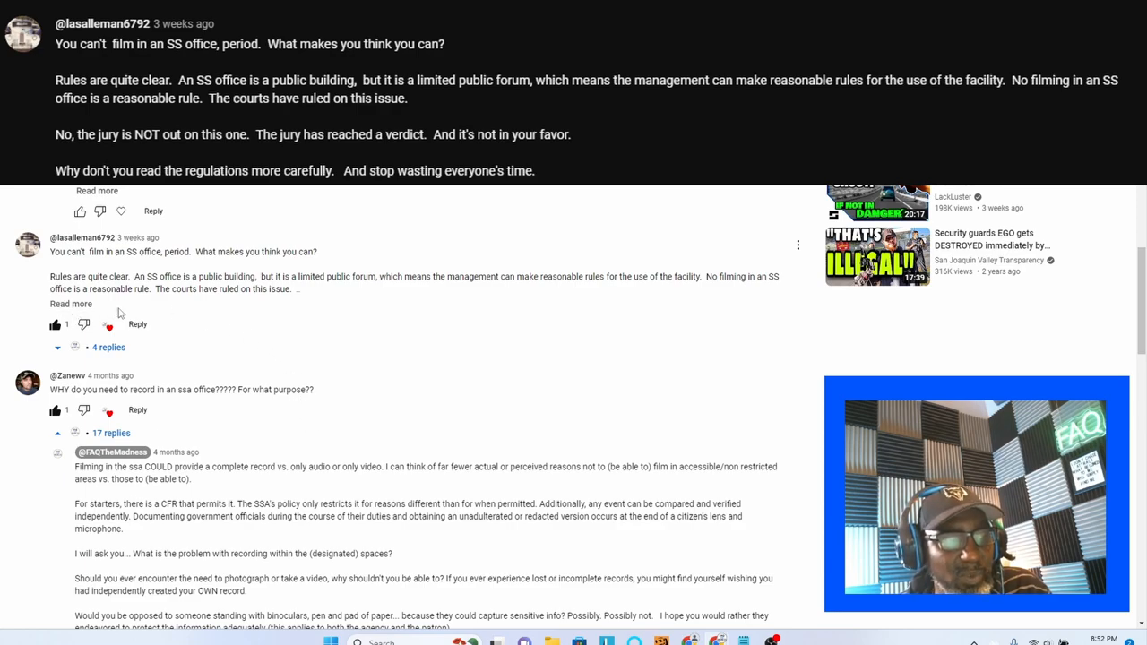
pyautogui.click(71, 304)
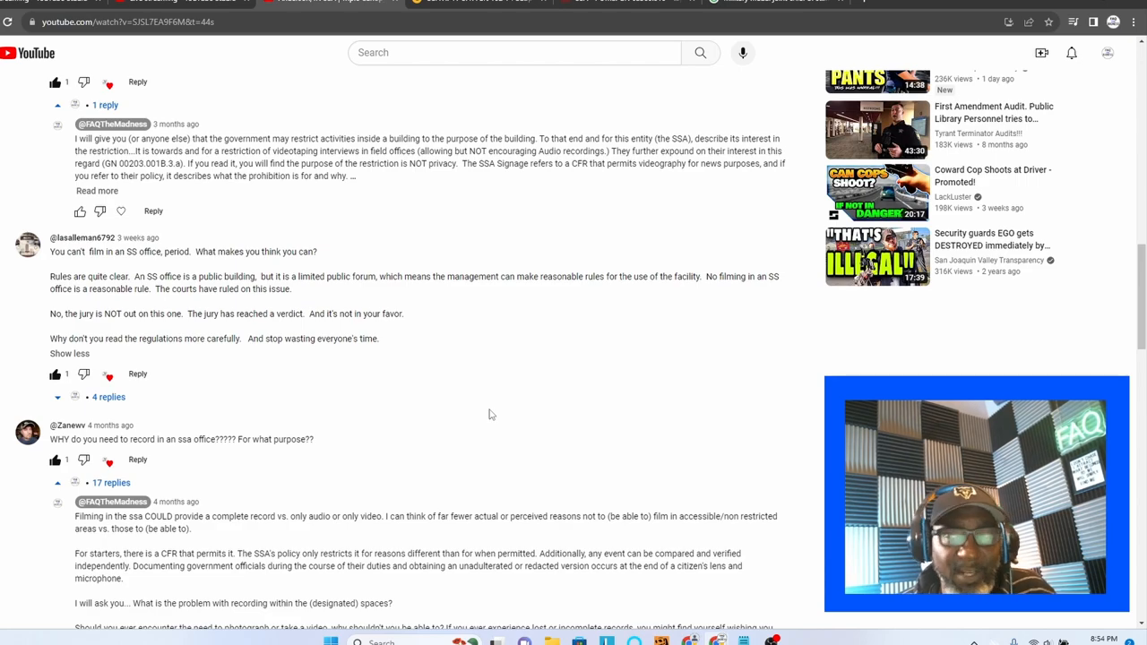
pyautogui.scroll(-3)
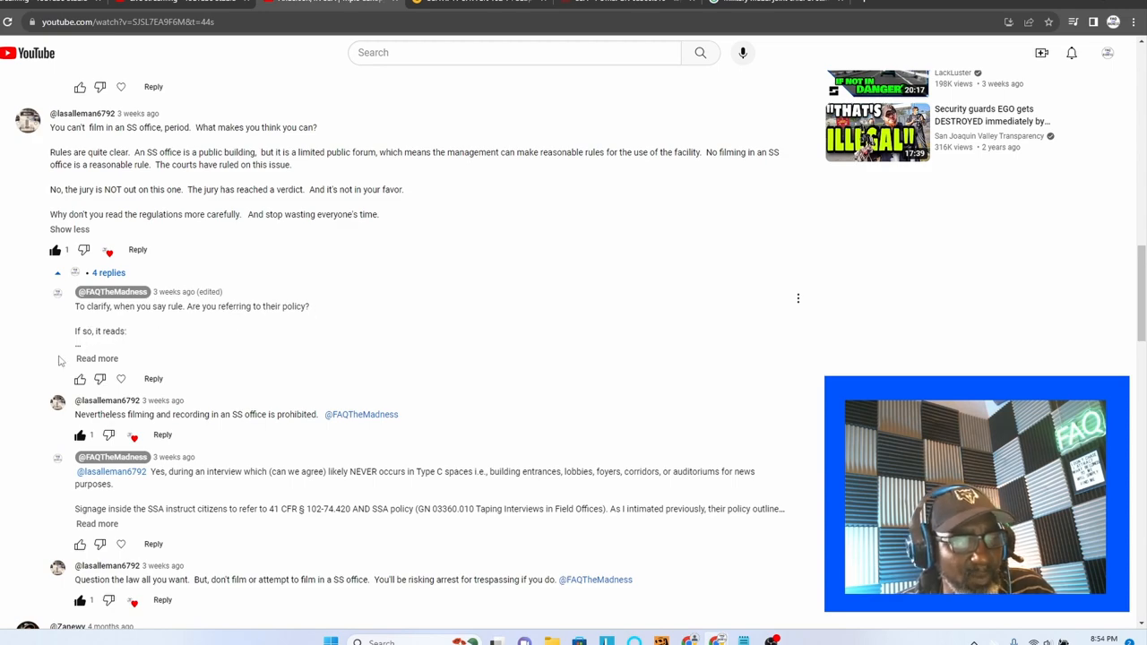
pyautogui.click(97, 357)
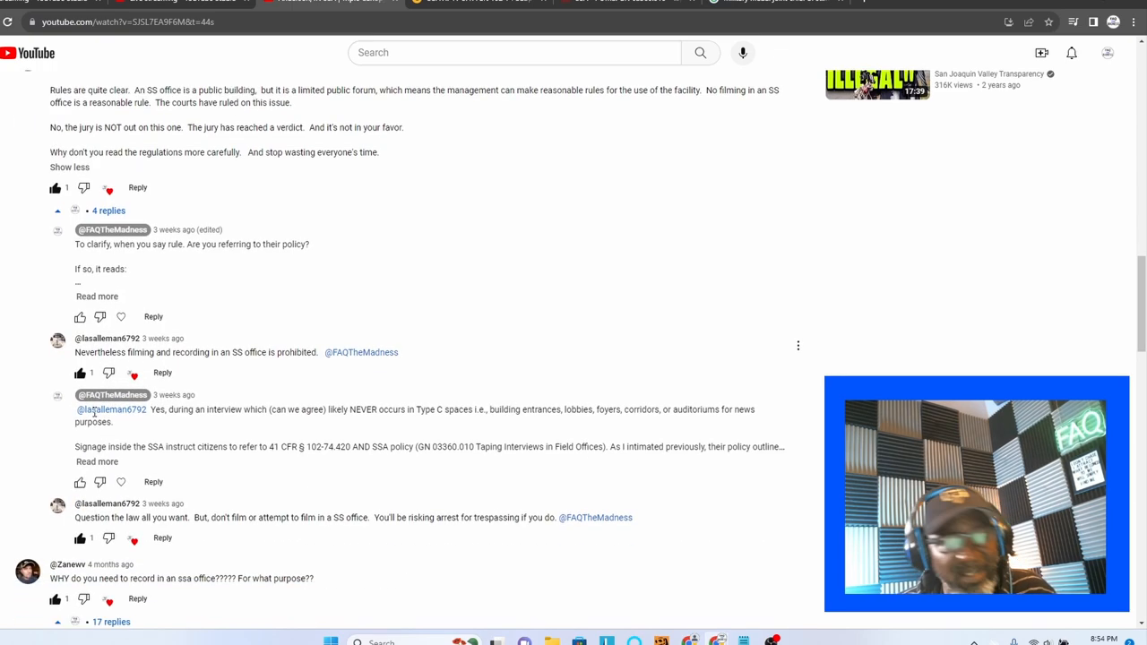
pyautogui.scroll(-3)
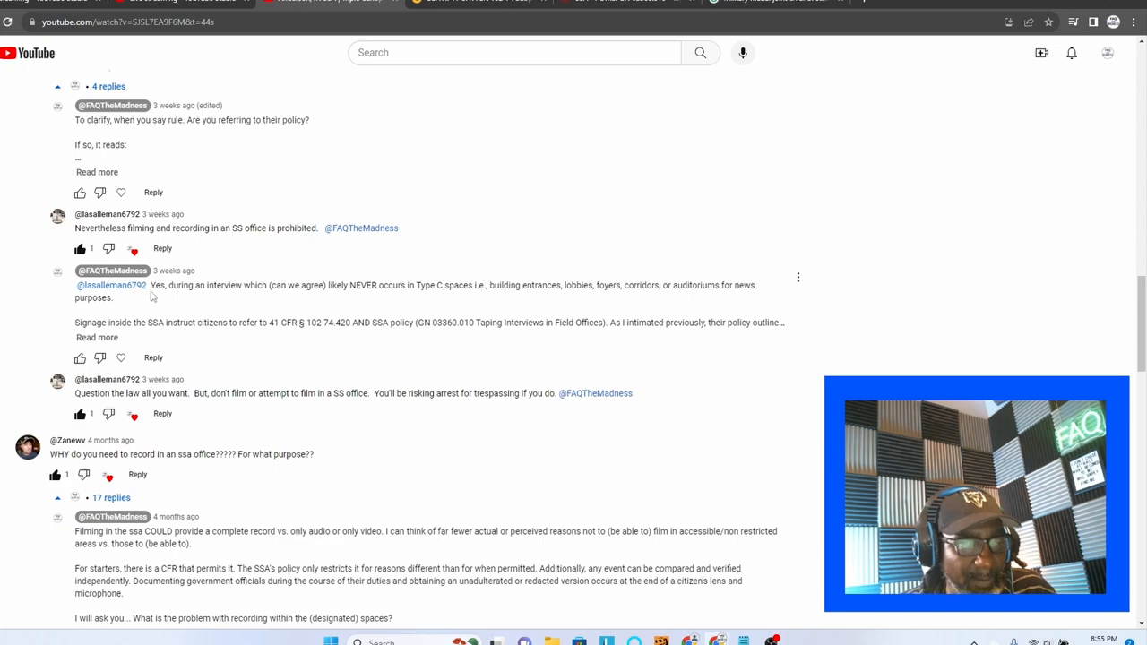
pyautogui.moveTo(280, 291)
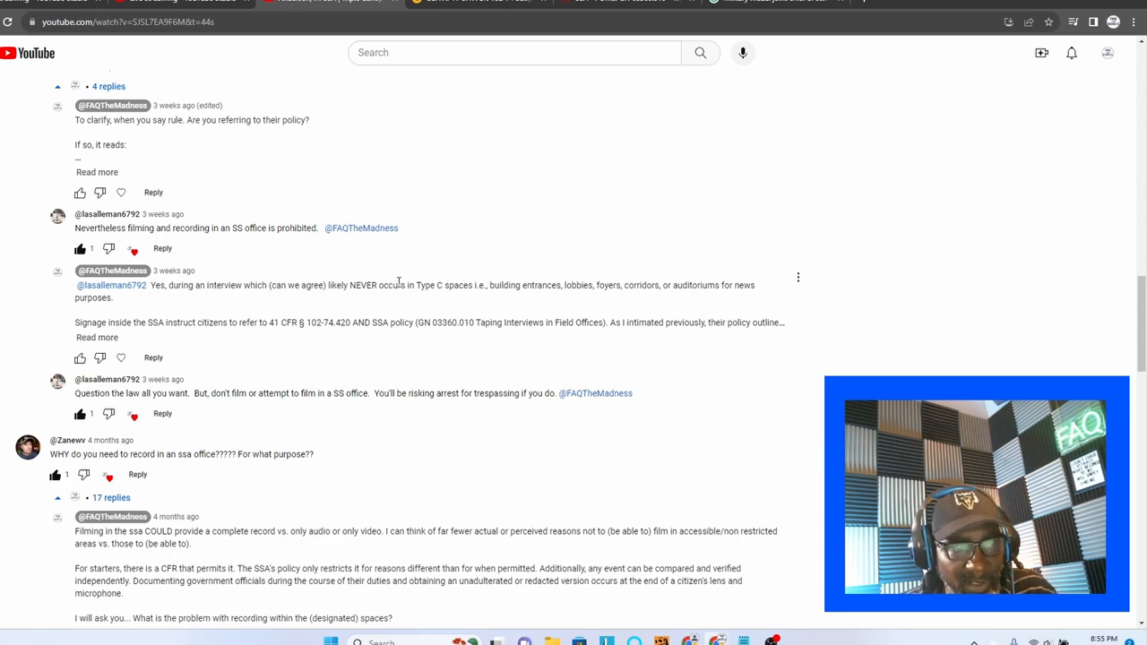
pyautogui.moveTo(450, 308)
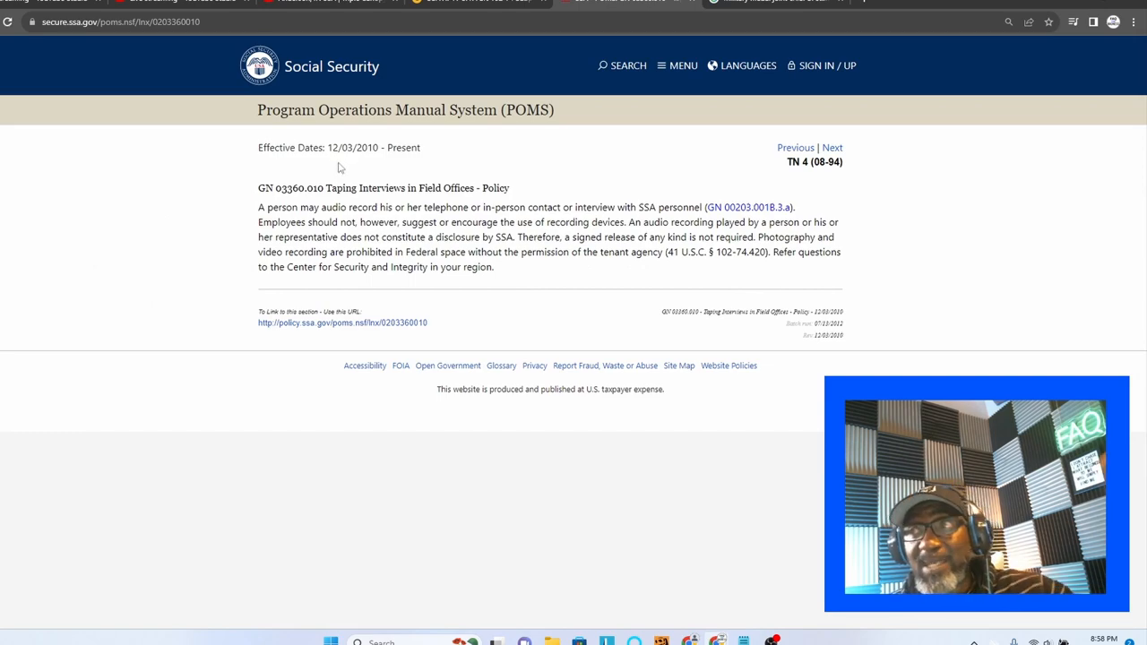
# Switch to the POMS GN 03360.010 Taping Interviews in Field Offices tab
pyautogui.click(323, 2)
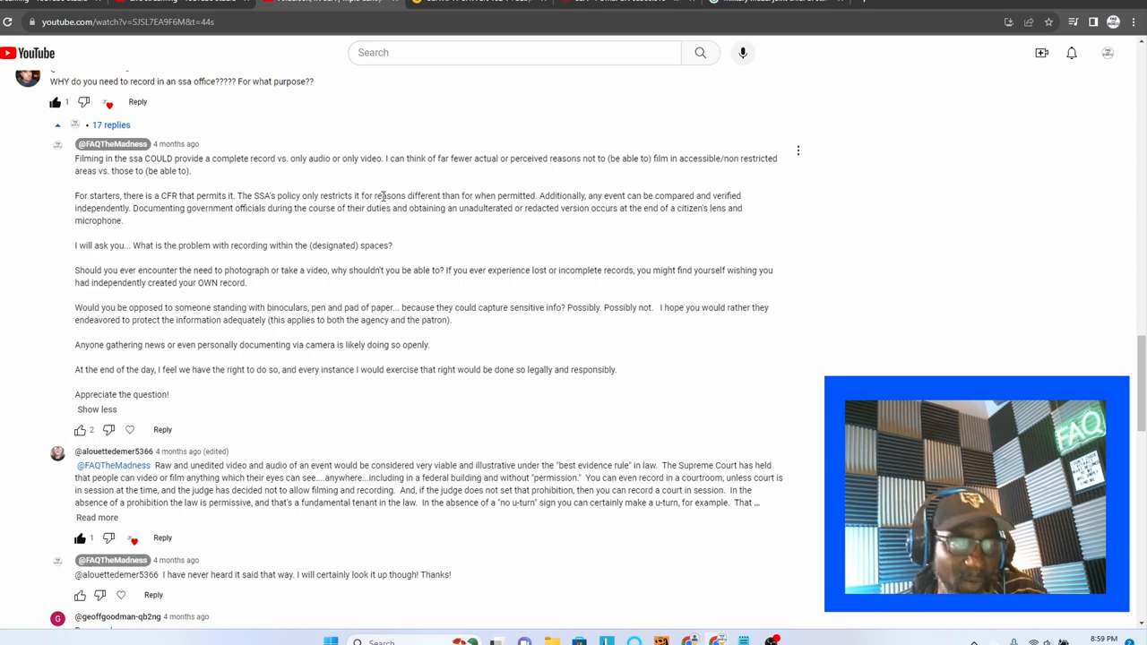
pyautogui.moveTo(277, 281)
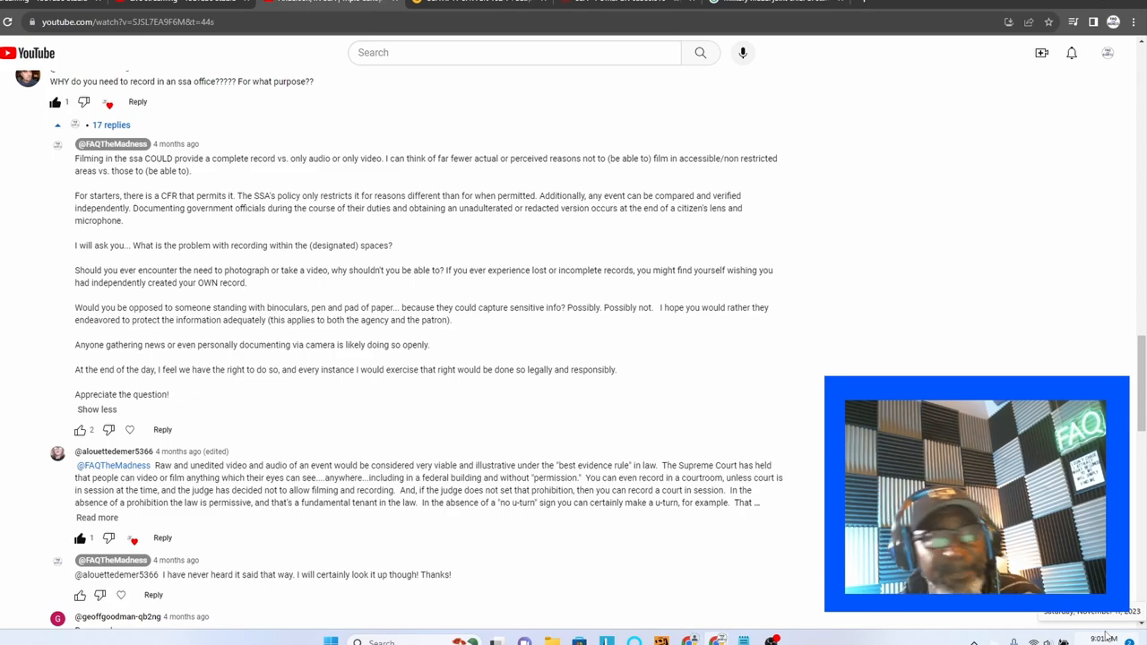
# Scroll through the channel's 'best evidence rule' reply about recording in federal buildings
pyautogui.scroll(-3)
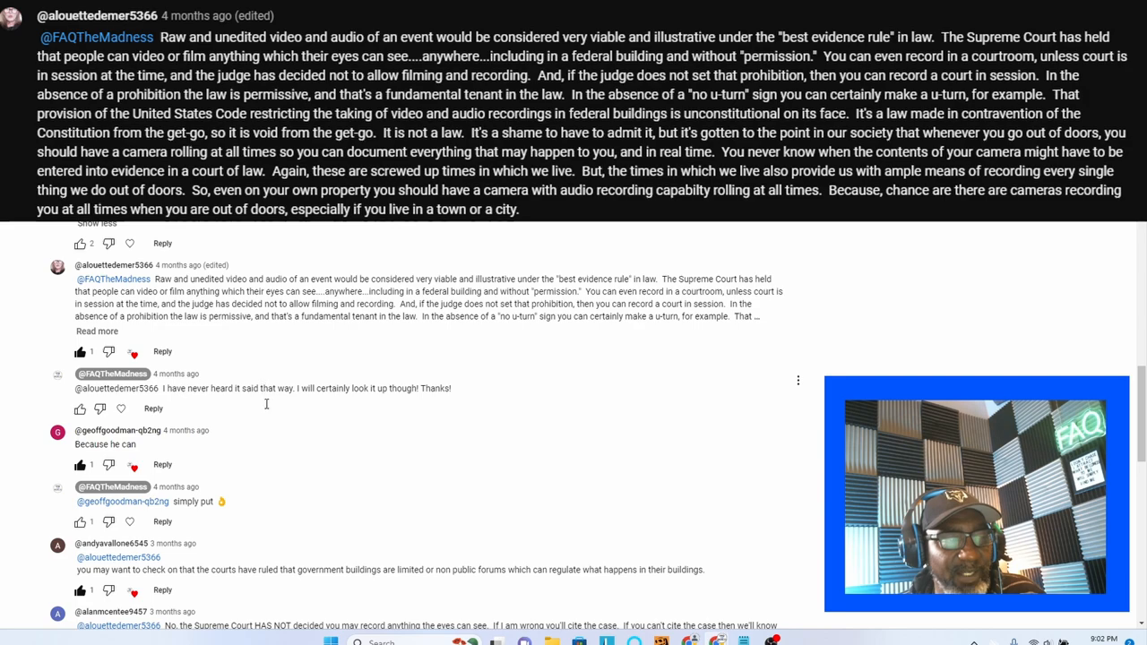
pyautogui.moveTo(290, 448)
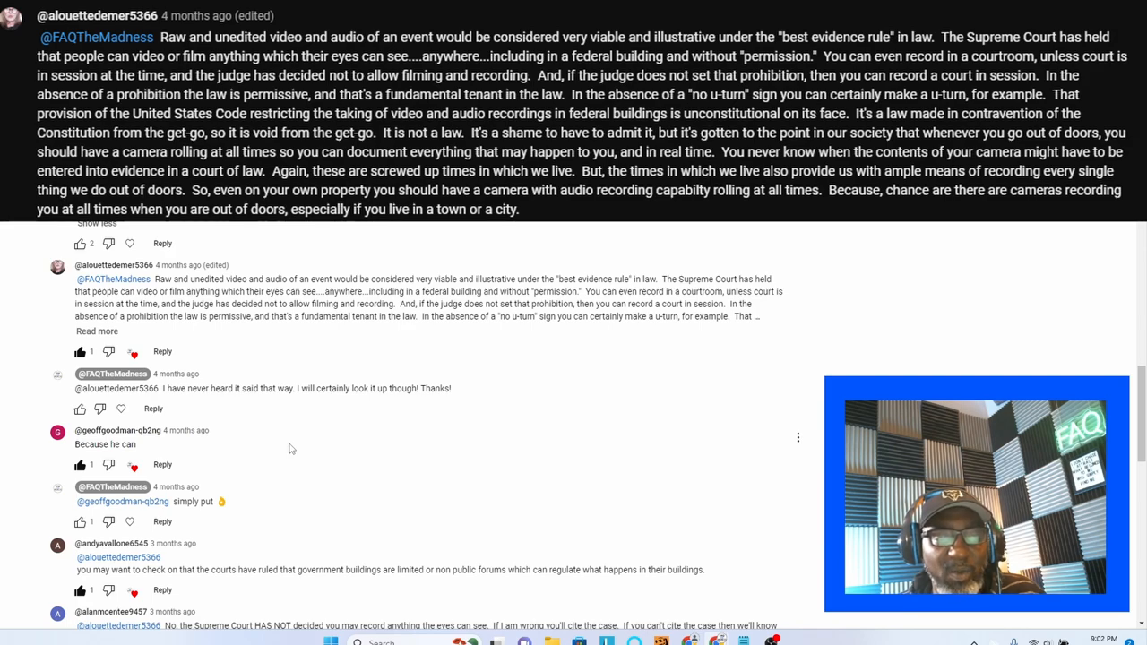
pyautogui.moveTo(257, 401)
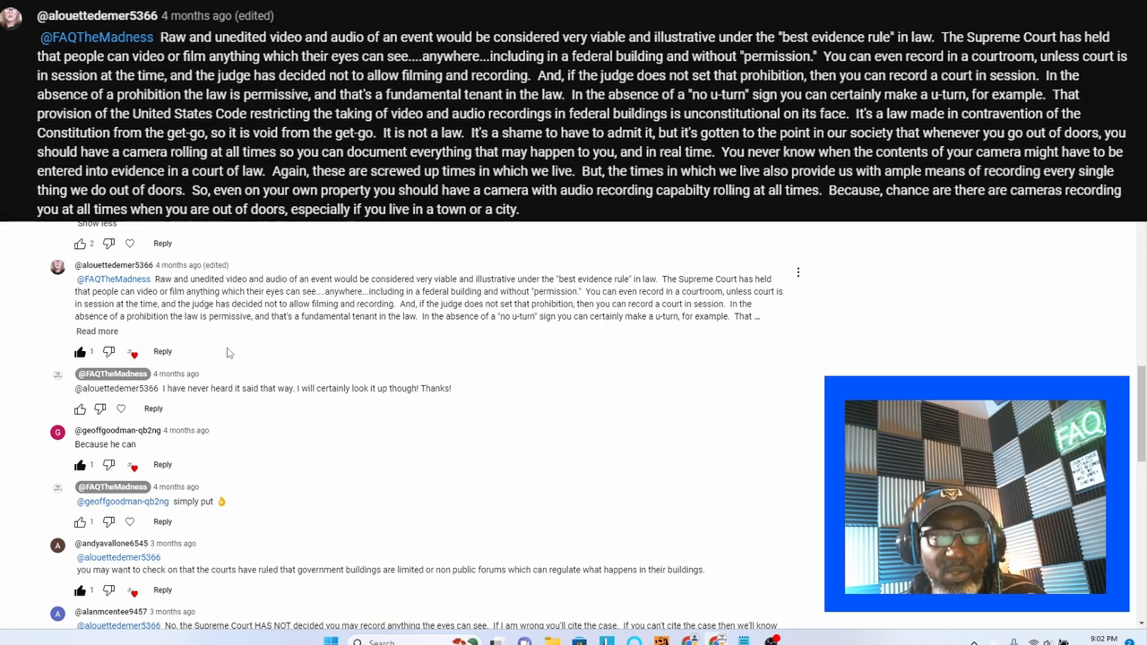
pyautogui.click(96, 330)
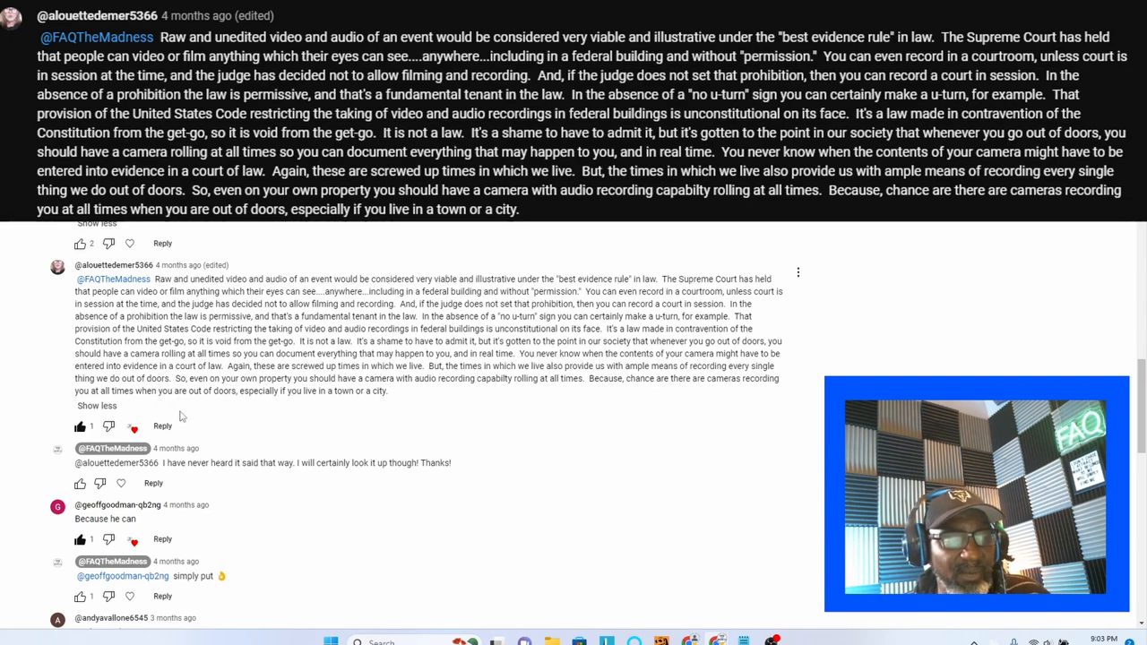
pyautogui.moveTo(175, 413)
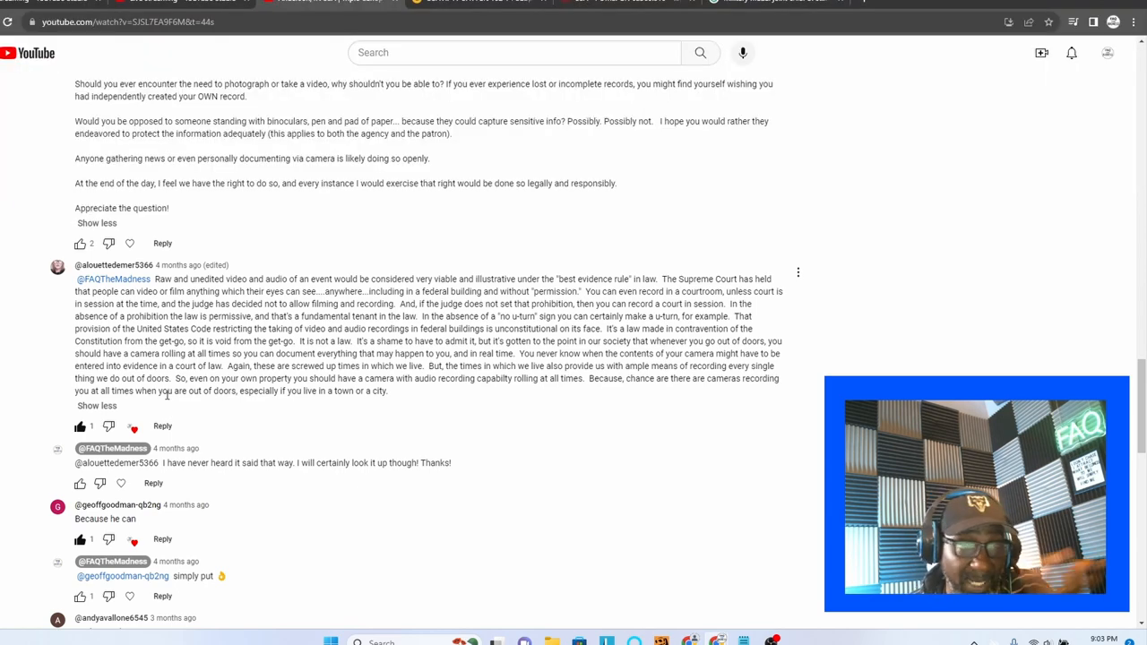
pyautogui.scroll(-3)
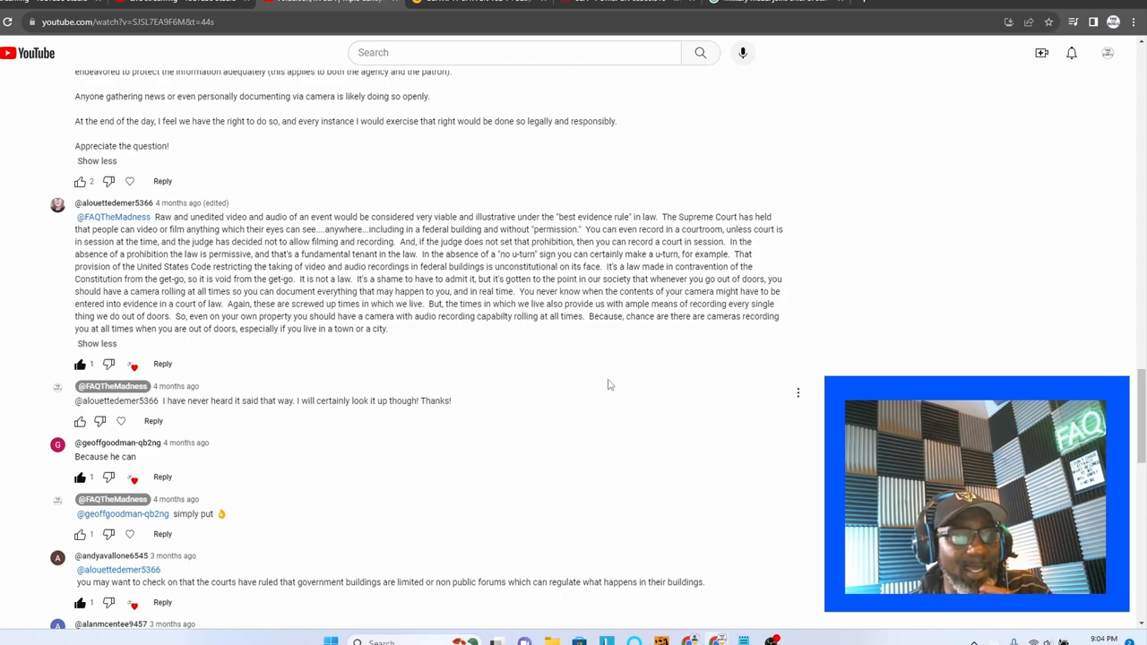
pyautogui.moveTo(550, 349)
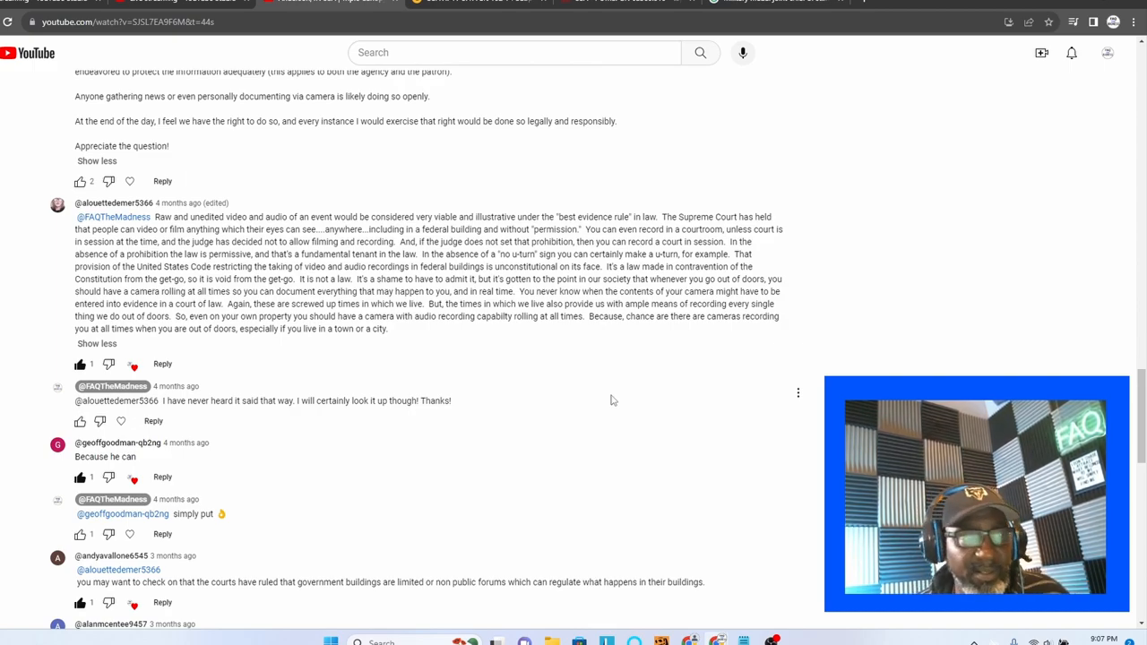
pyautogui.moveTo(614, 404)
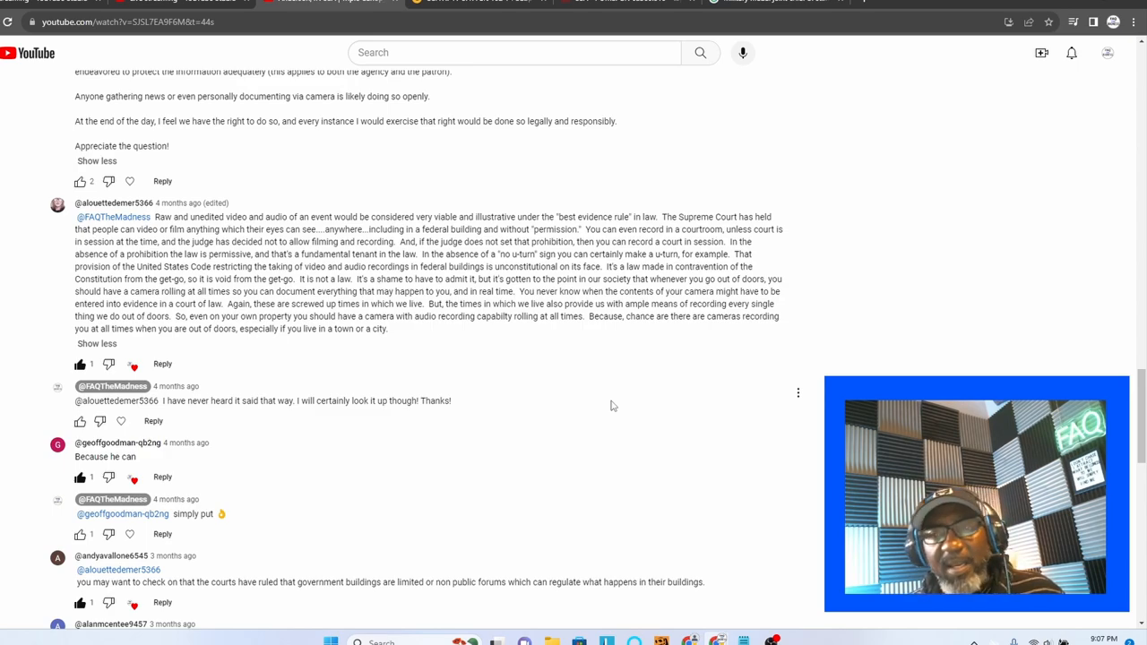
pyautogui.moveTo(453, 458)
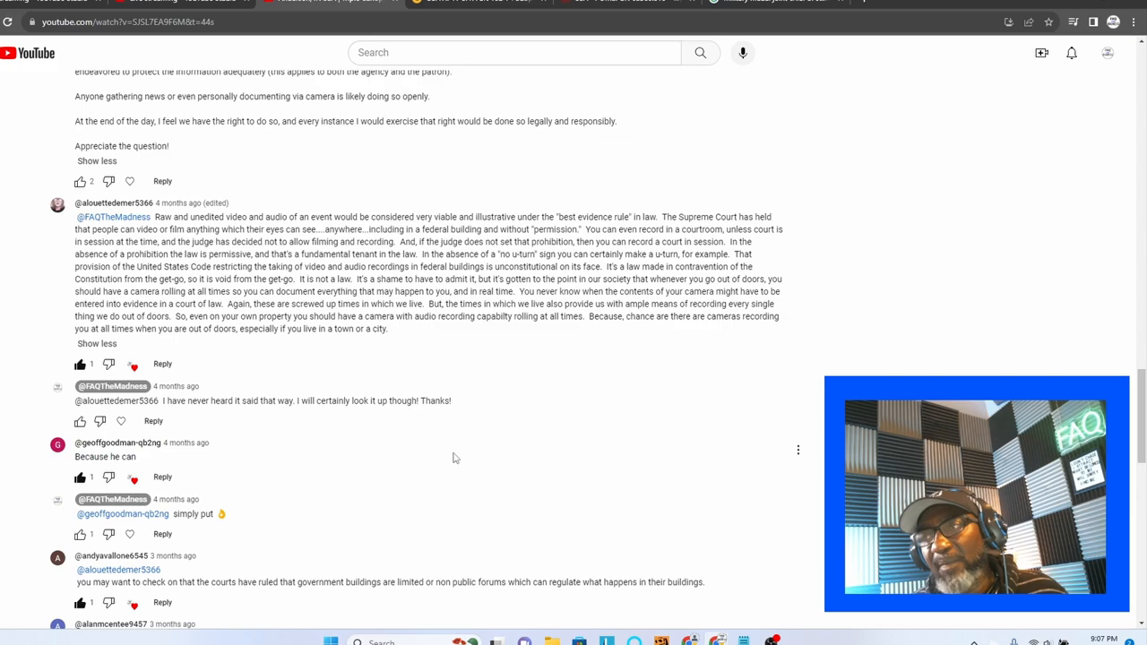
pyautogui.moveTo(445, 427)
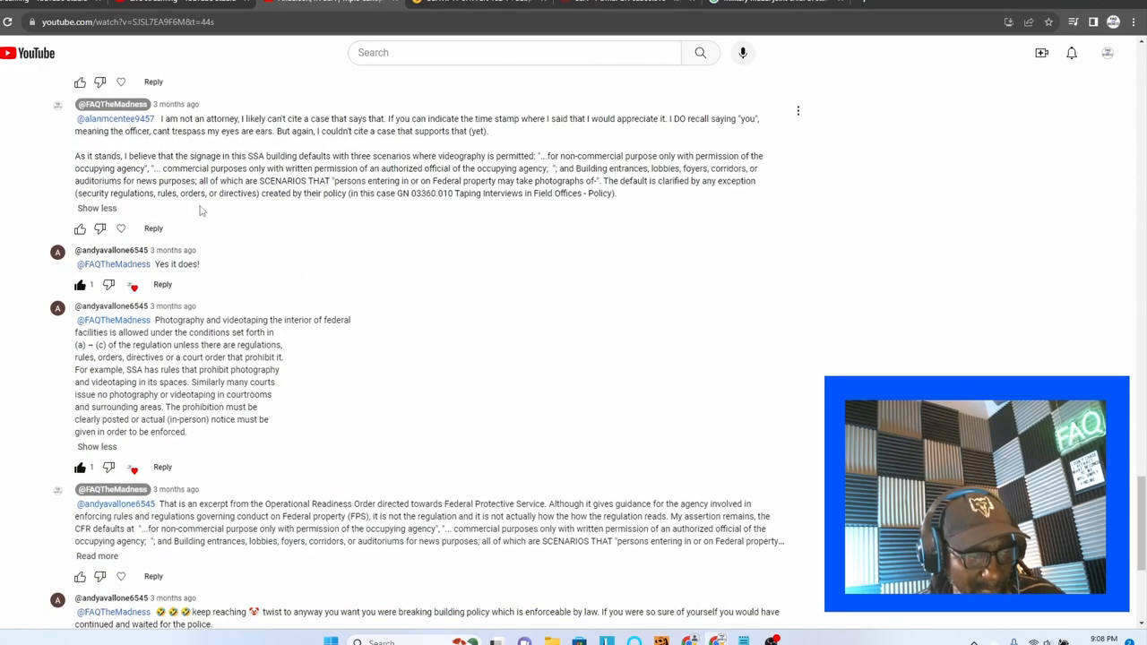
pyautogui.scroll(3)
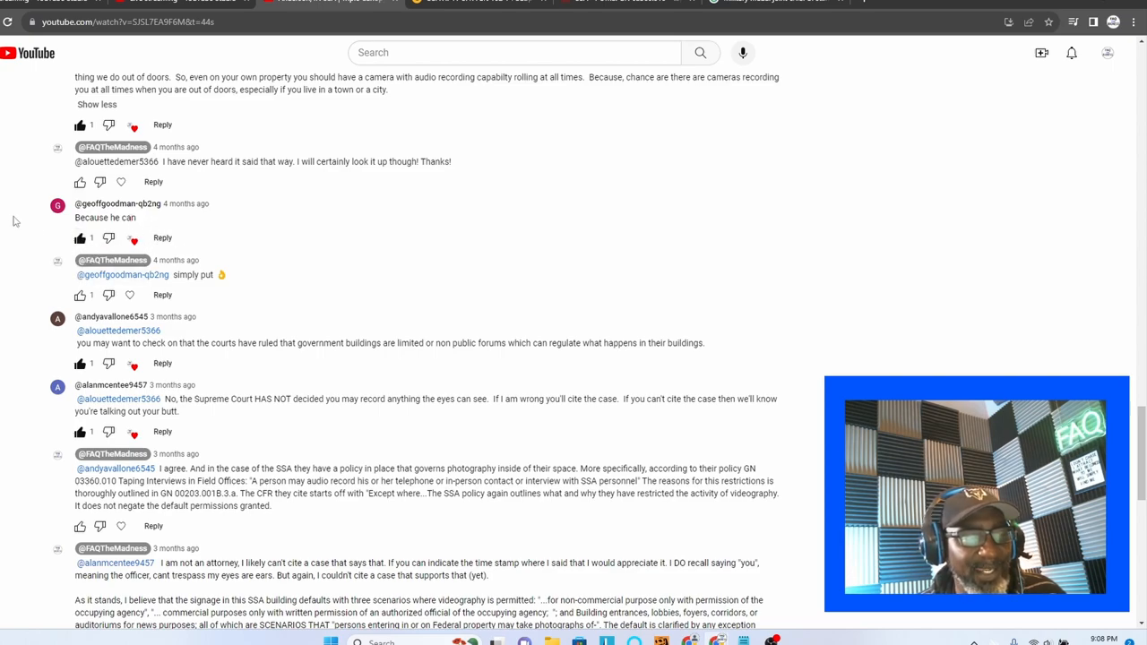
pyautogui.scroll(-3)
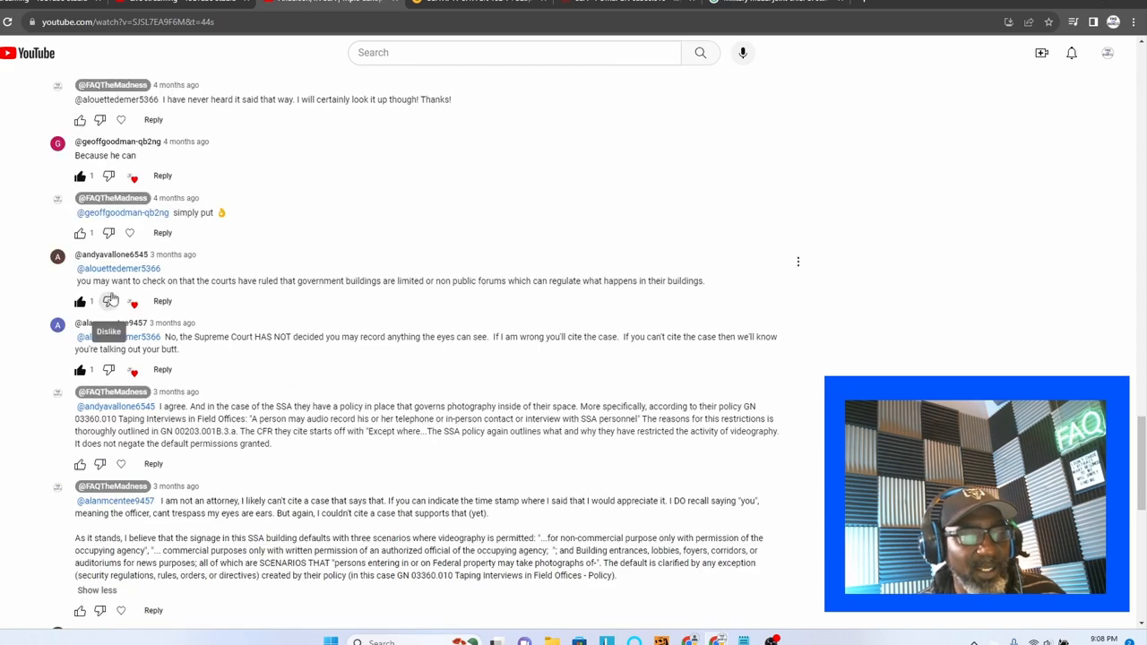
pyautogui.moveTo(300, 285)
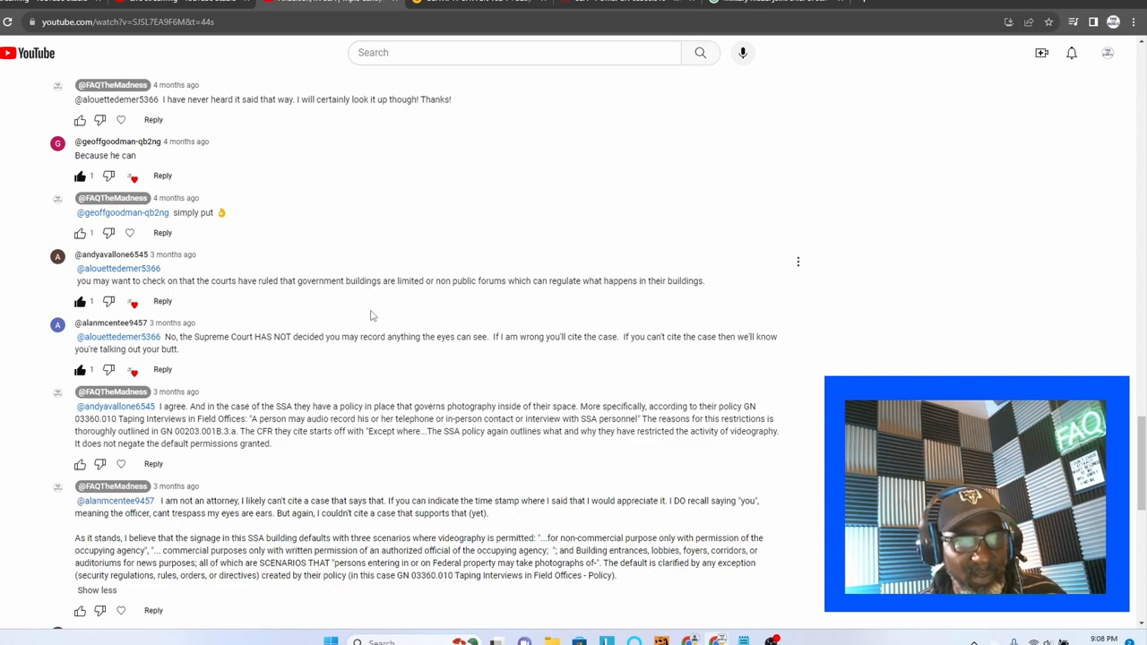
pyautogui.moveTo(92, 268)
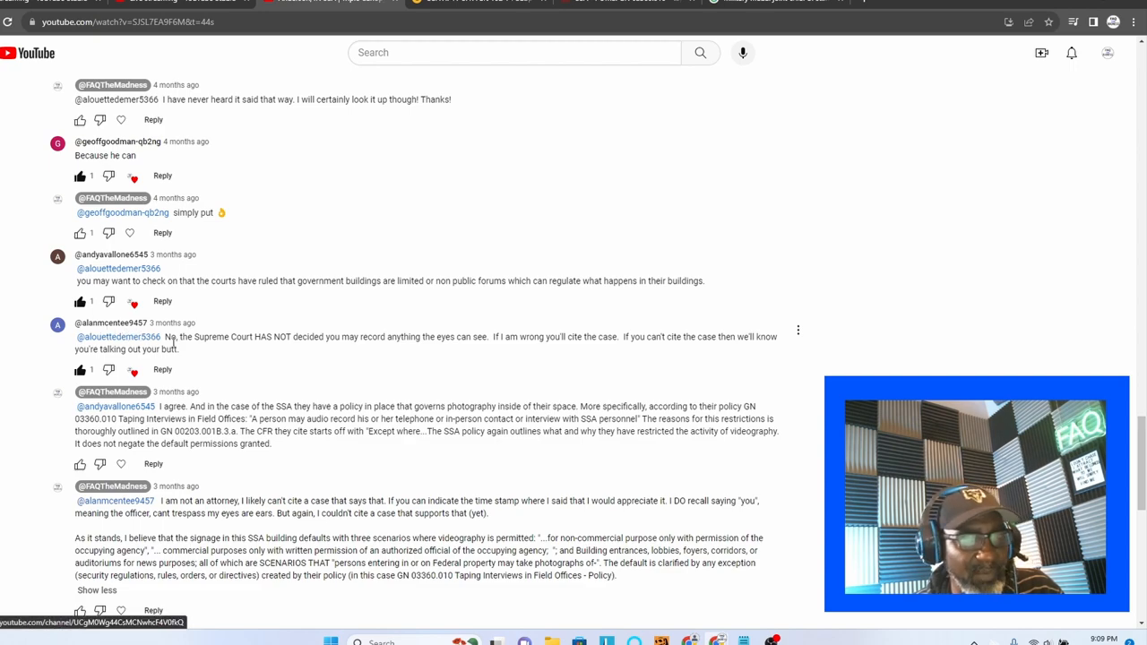
pyautogui.moveTo(563, 349)
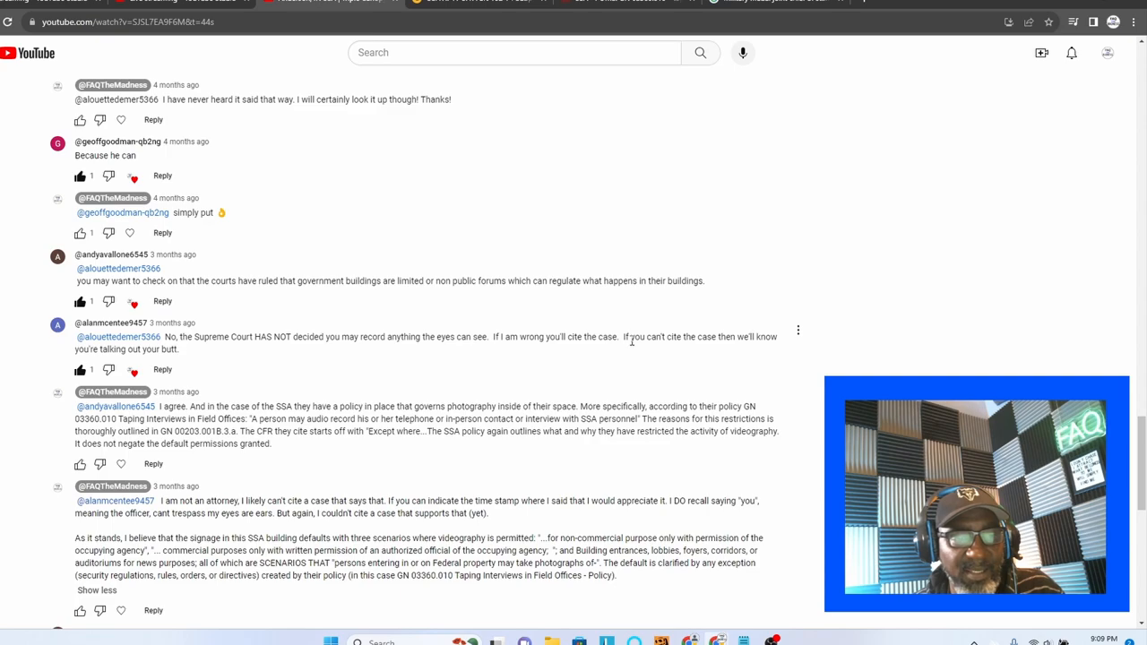
pyautogui.moveTo(254, 359)
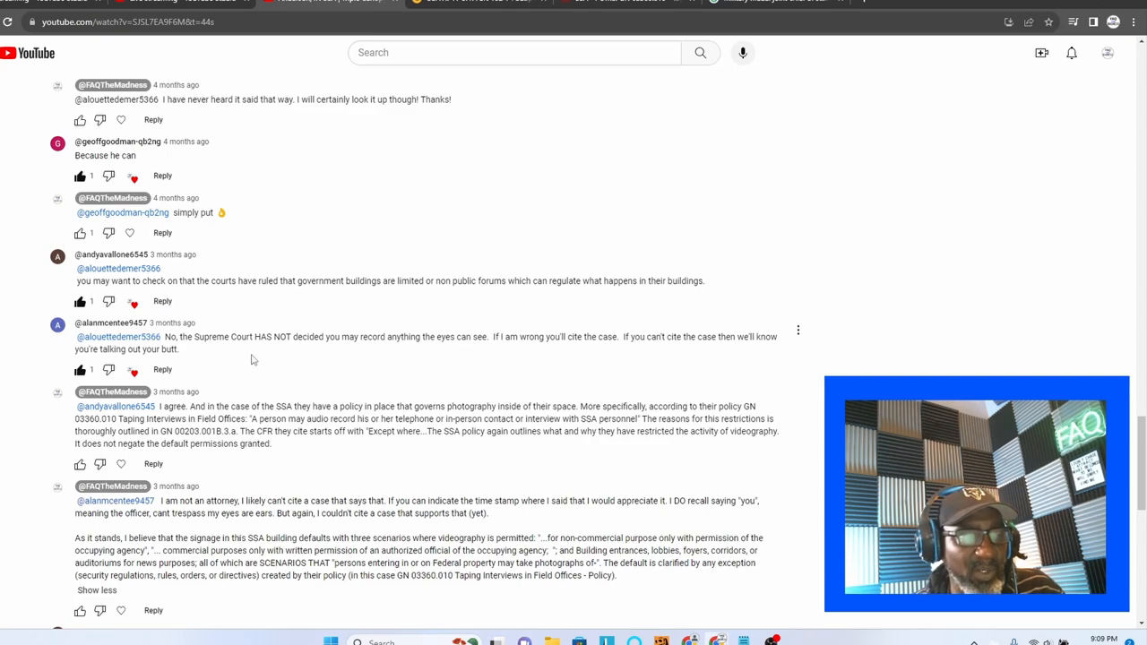
pyautogui.scroll(-3)
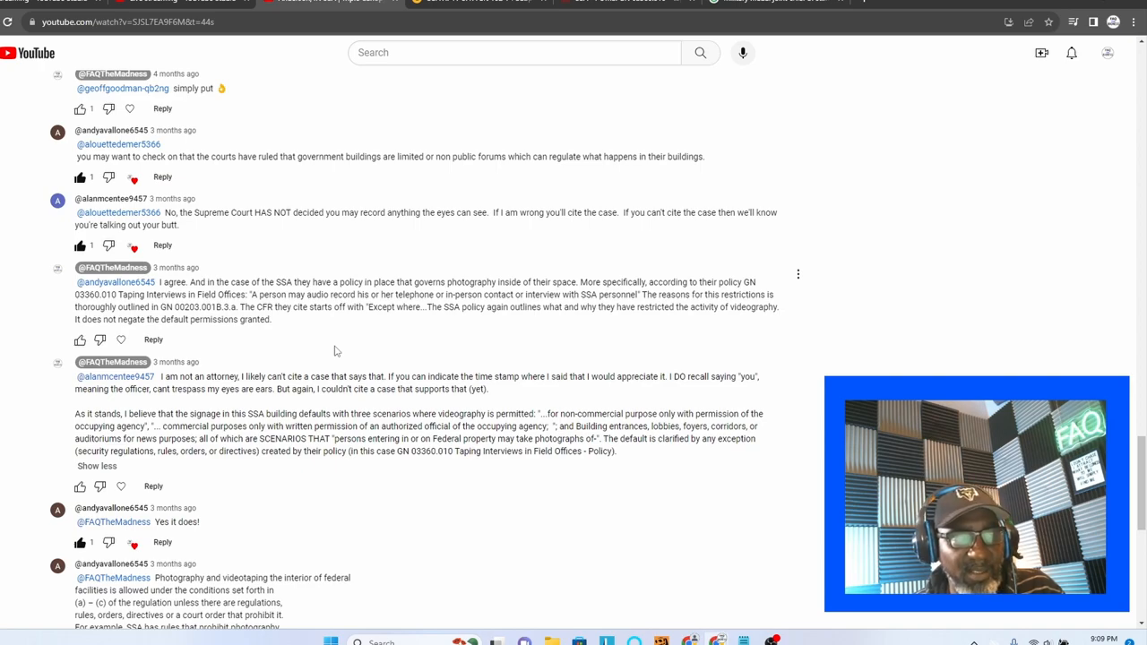
pyautogui.moveTo(267, 350)
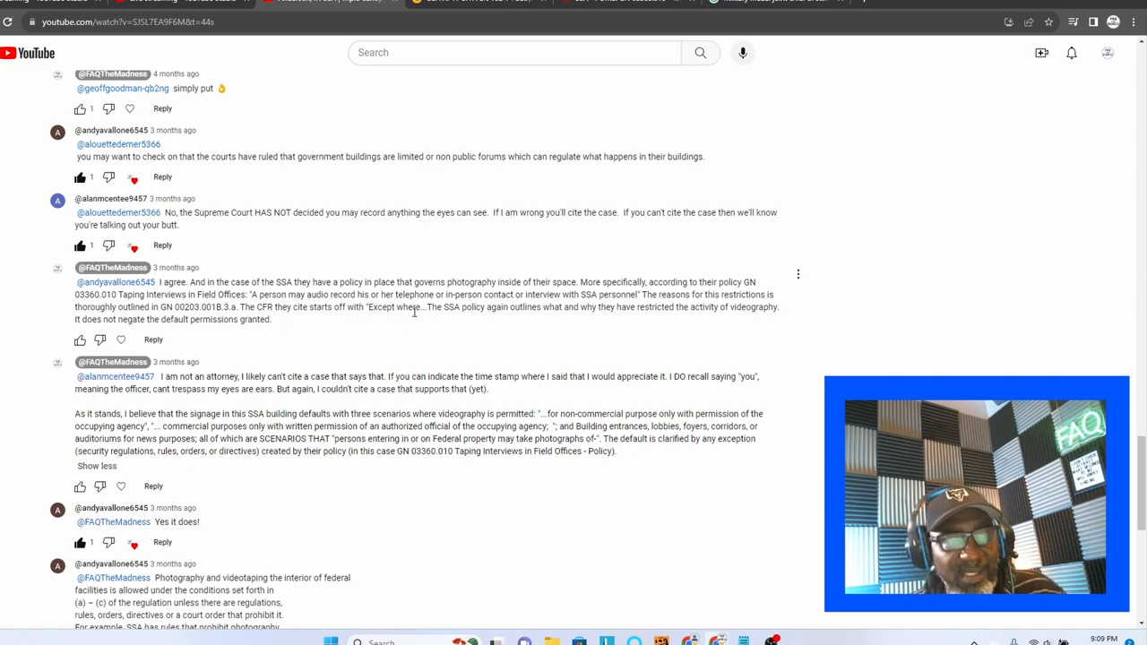
pyautogui.moveTo(509, 319)
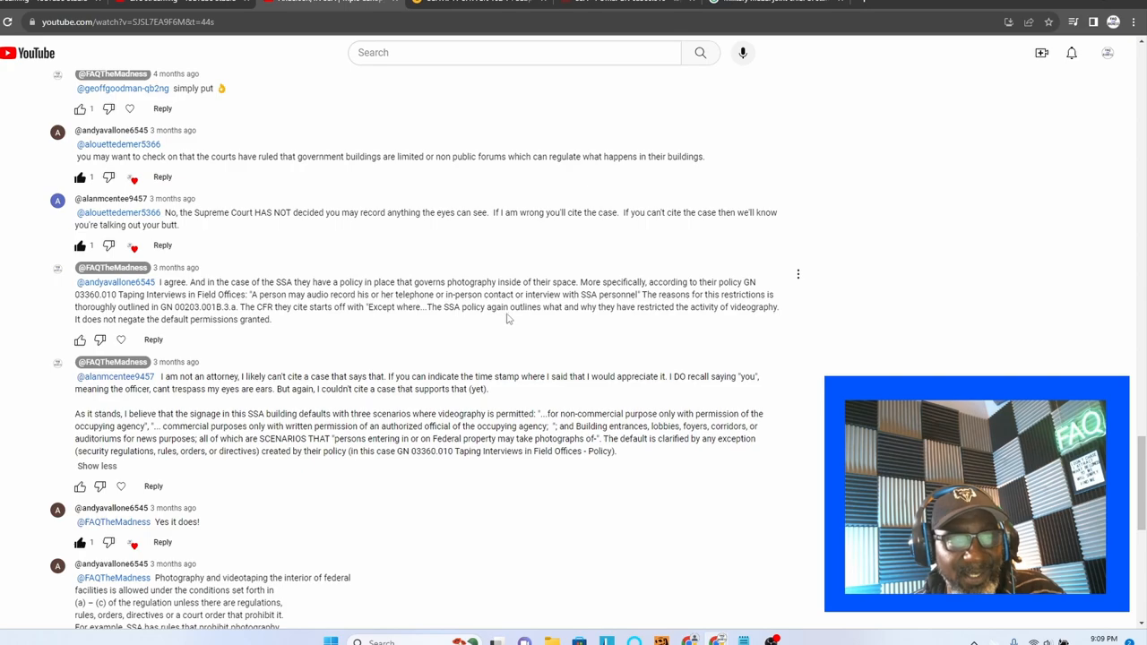
pyautogui.moveTo(514, 333)
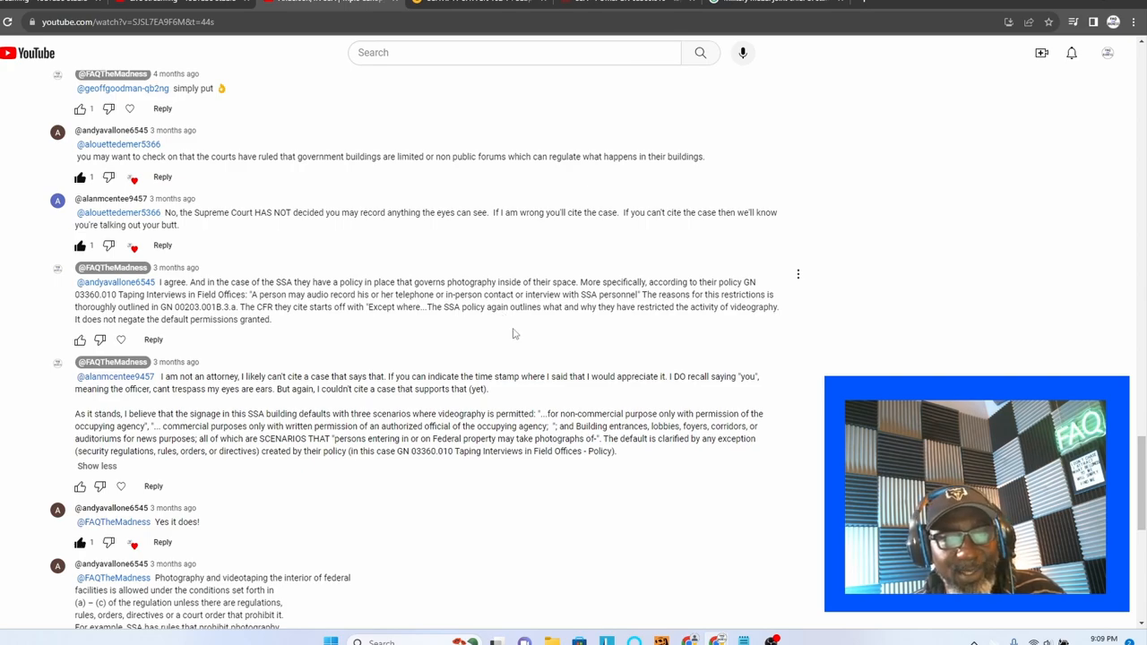
pyautogui.moveTo(537, 332)
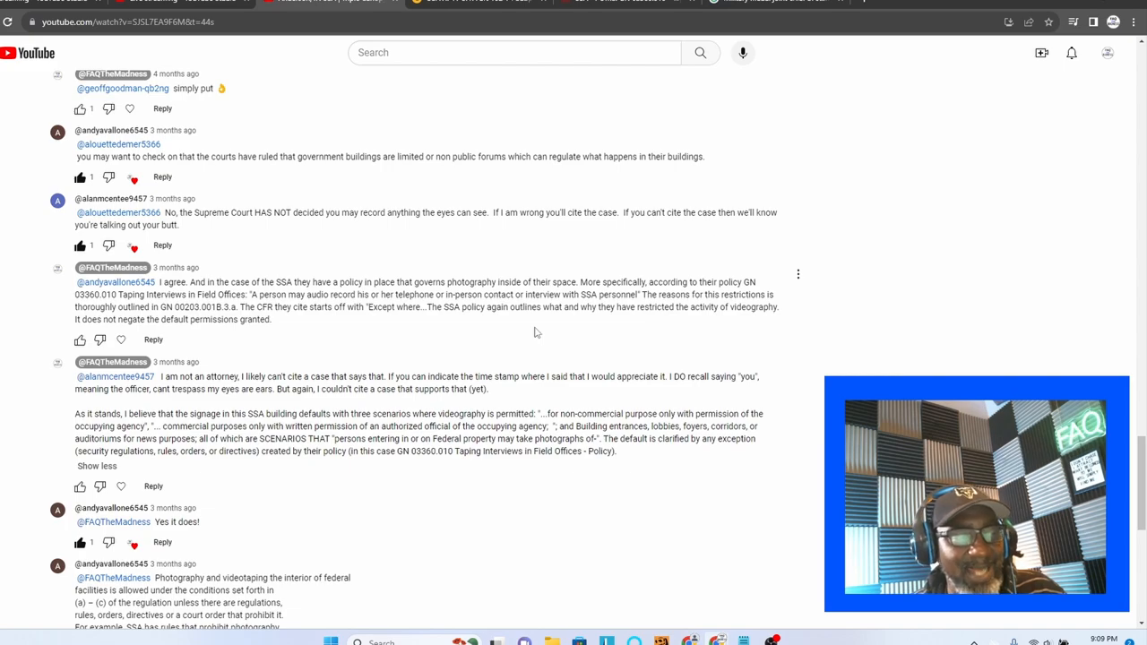
pyautogui.scroll(-3)
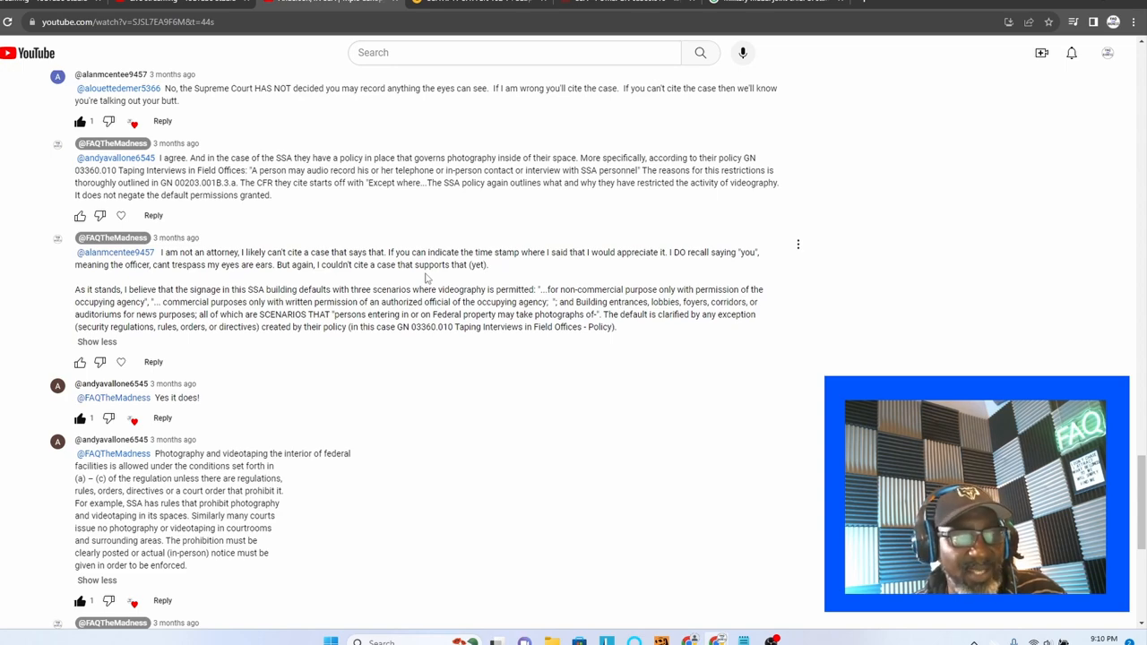
# Scroll to the channel's reply citing the Federal Protective Service's Operational Readiness Order
pyautogui.scroll(-3)
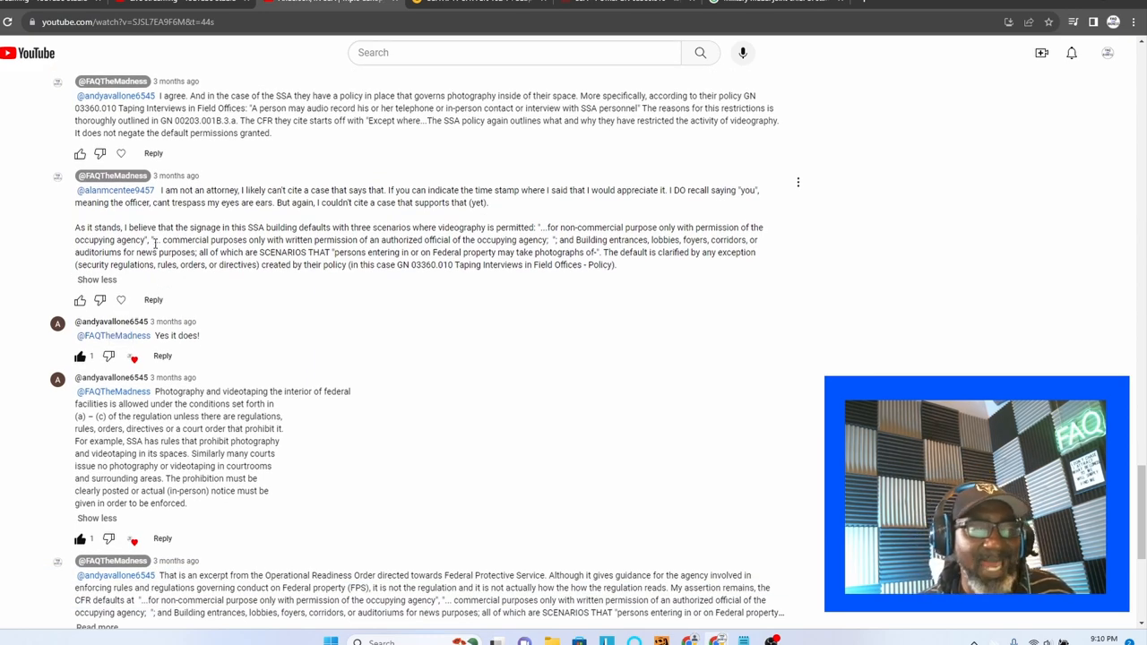
pyautogui.moveTo(258, 310)
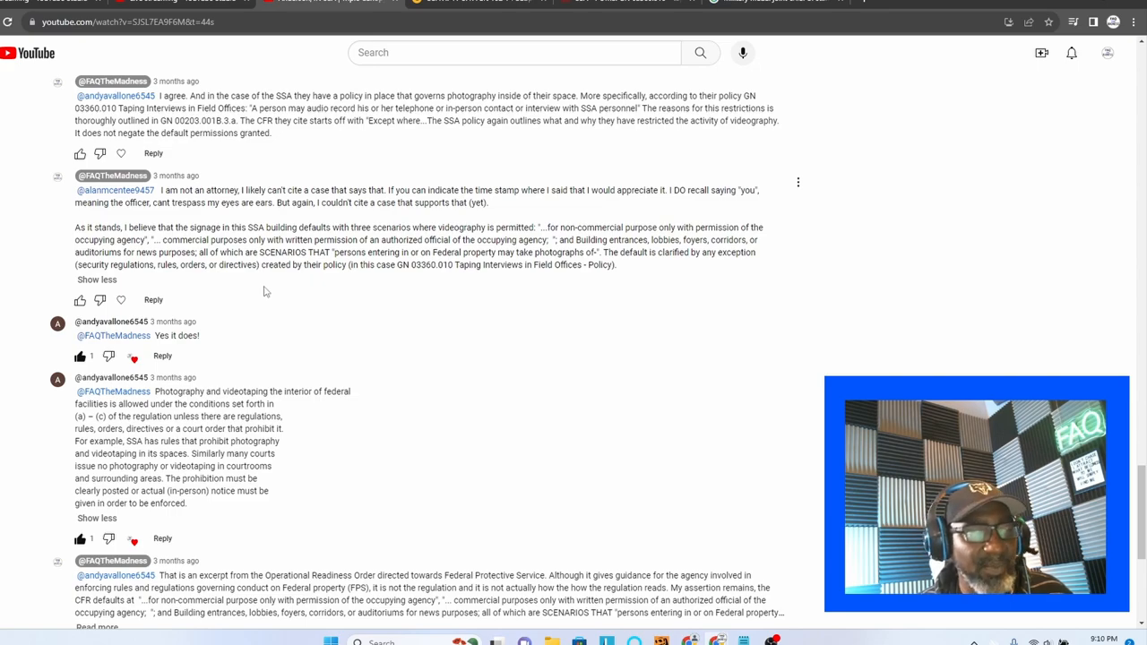
pyautogui.moveTo(150, 278)
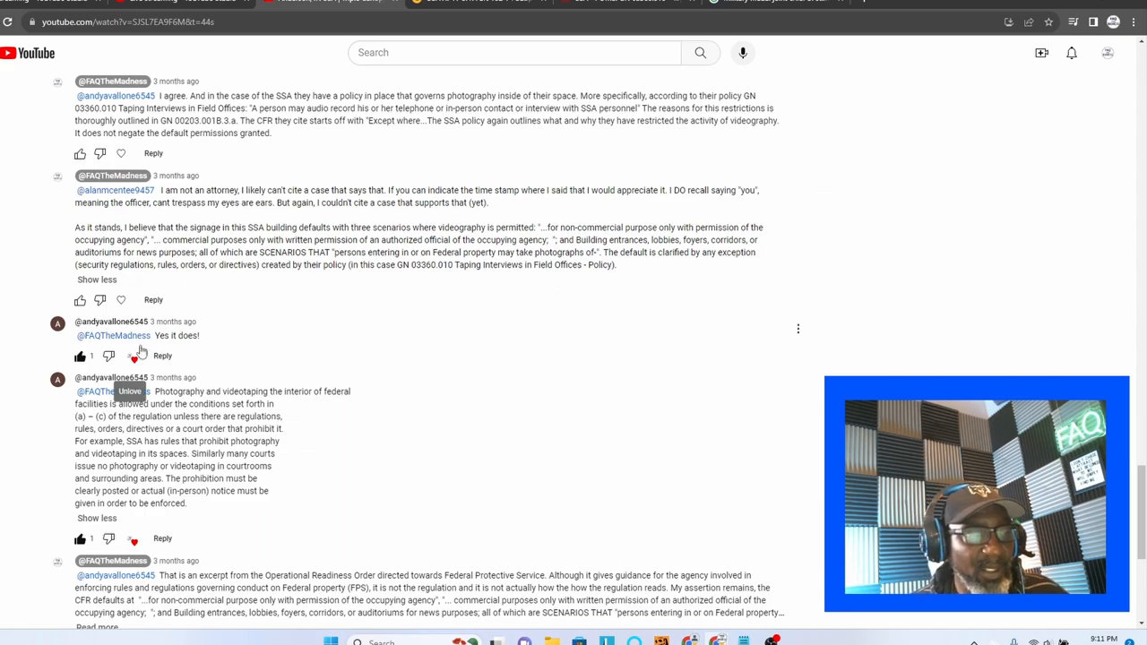
pyautogui.scroll(-3)
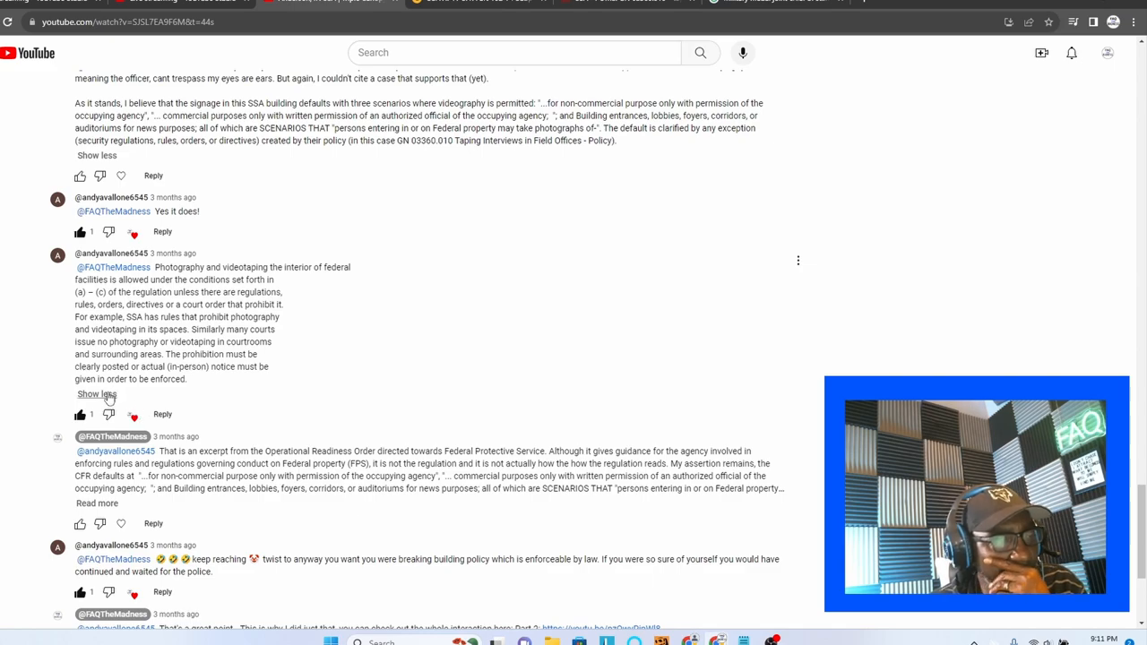
pyautogui.scroll(-3)
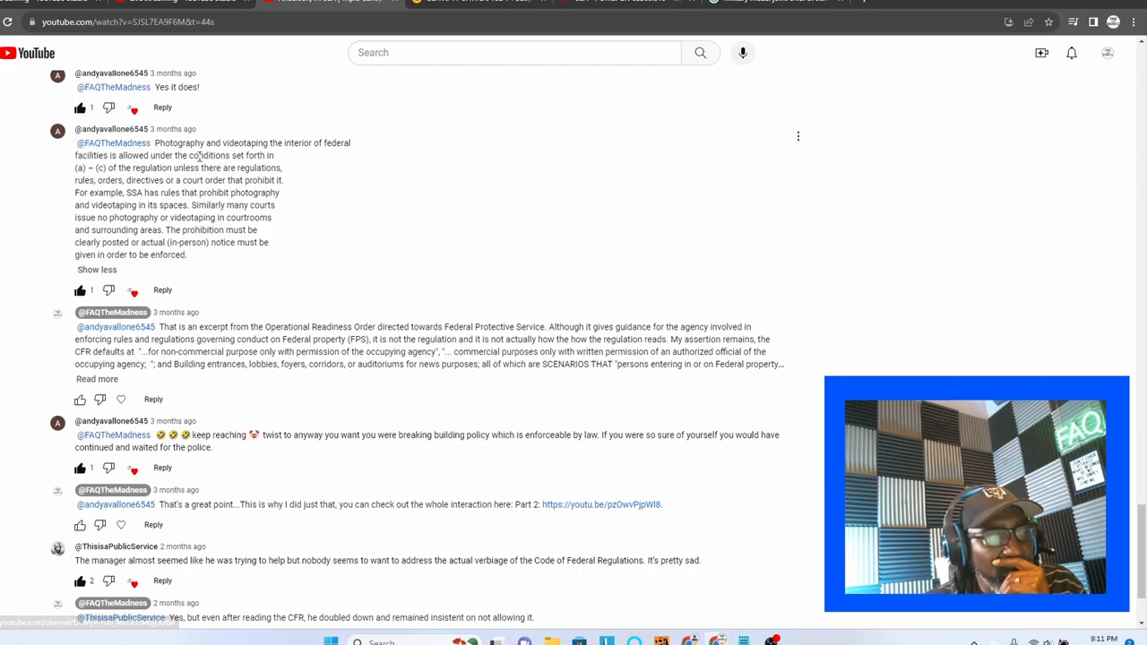
pyautogui.moveTo(375, 217)
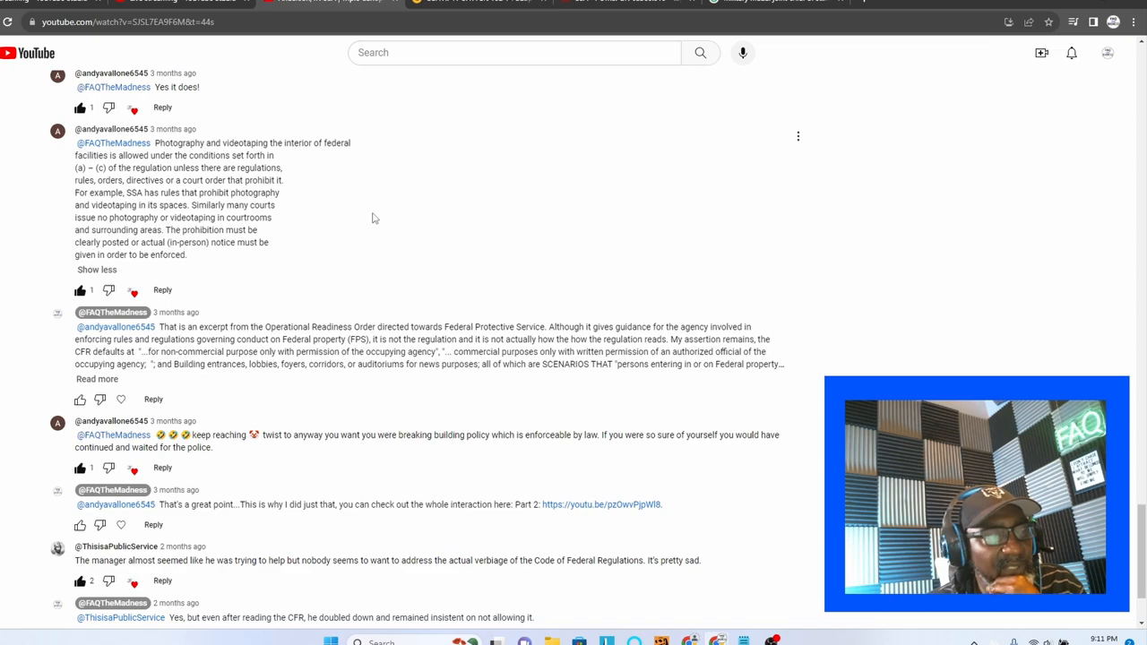
pyautogui.moveTo(386, 202)
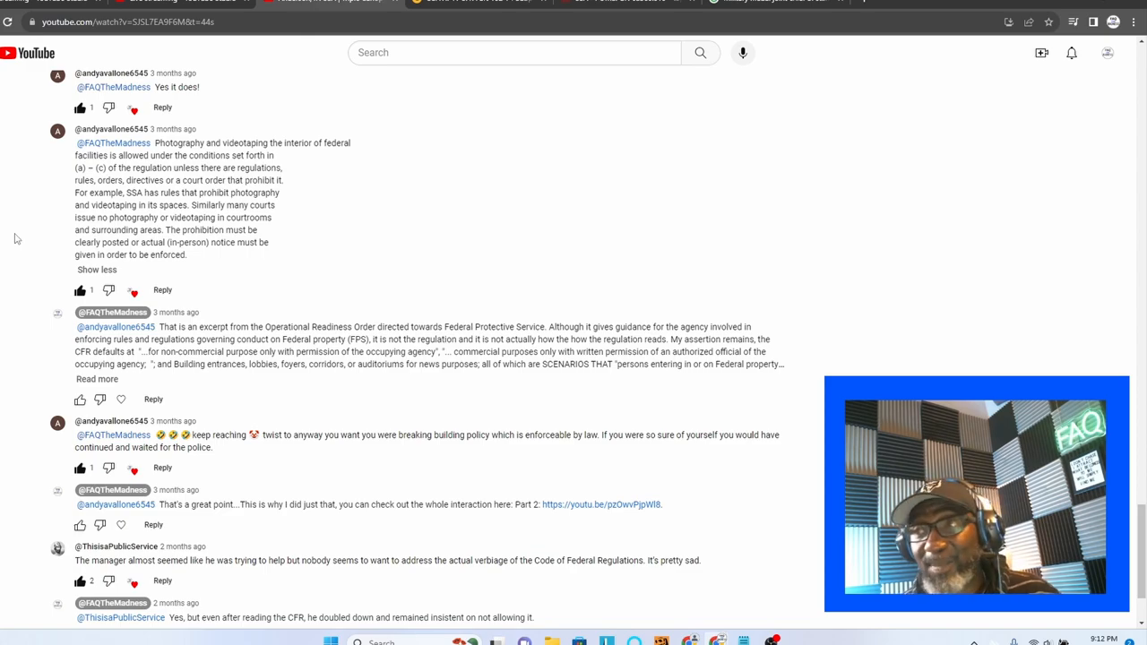
pyautogui.scroll(-3)
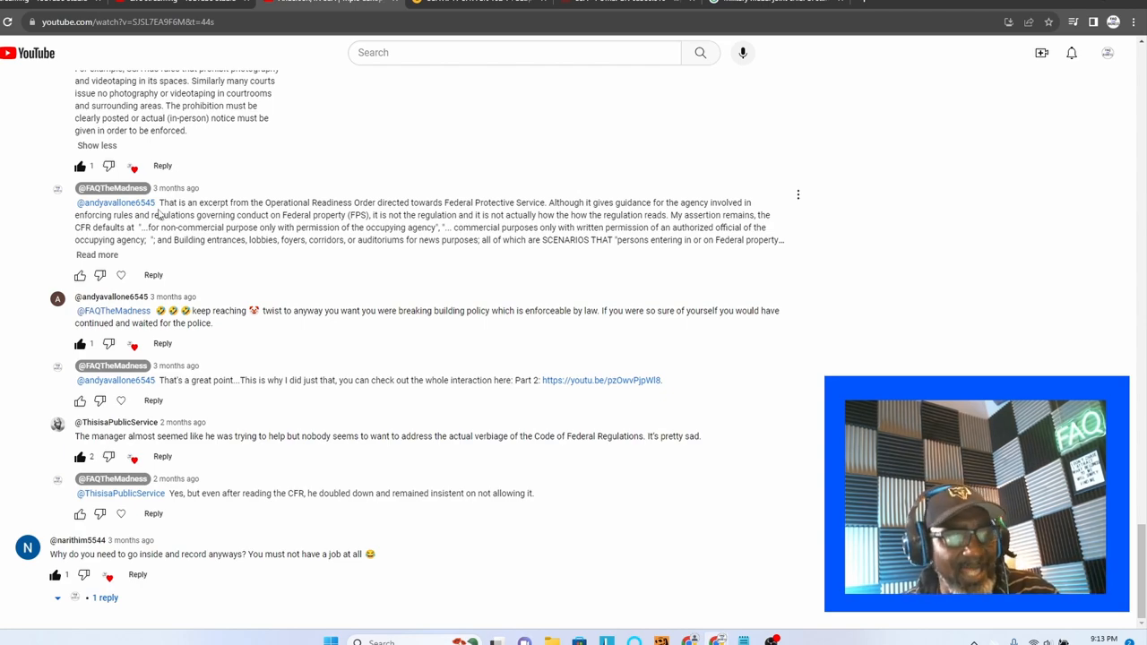
pyautogui.moveTo(325, 285)
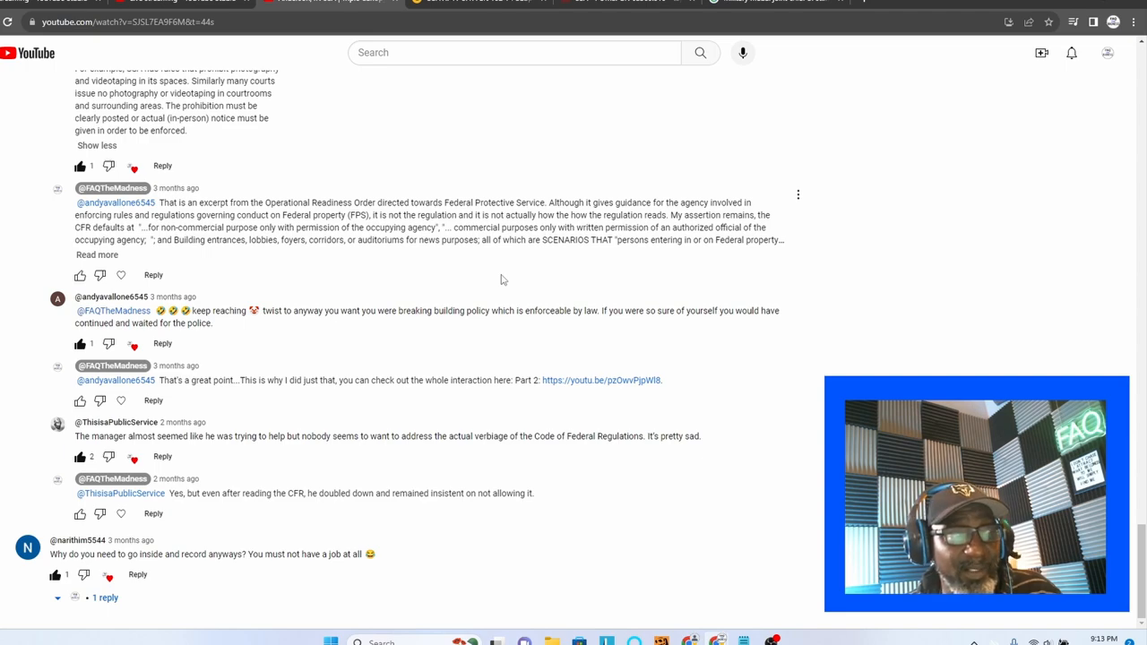
pyautogui.moveTo(393, 270)
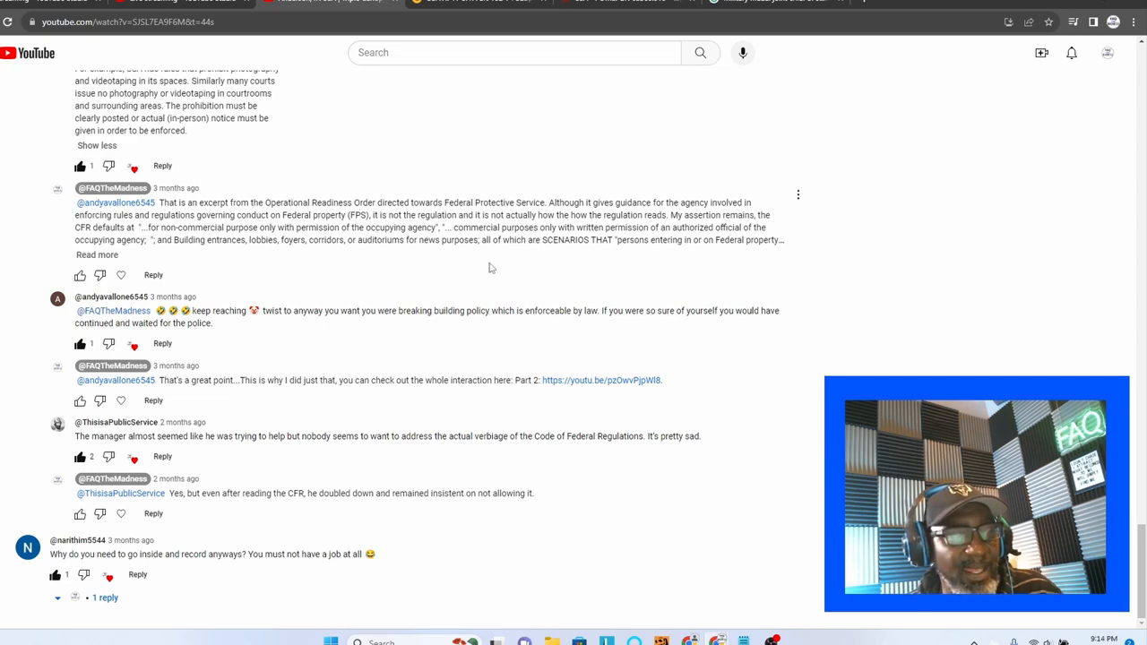
pyautogui.moveTo(368, 286)
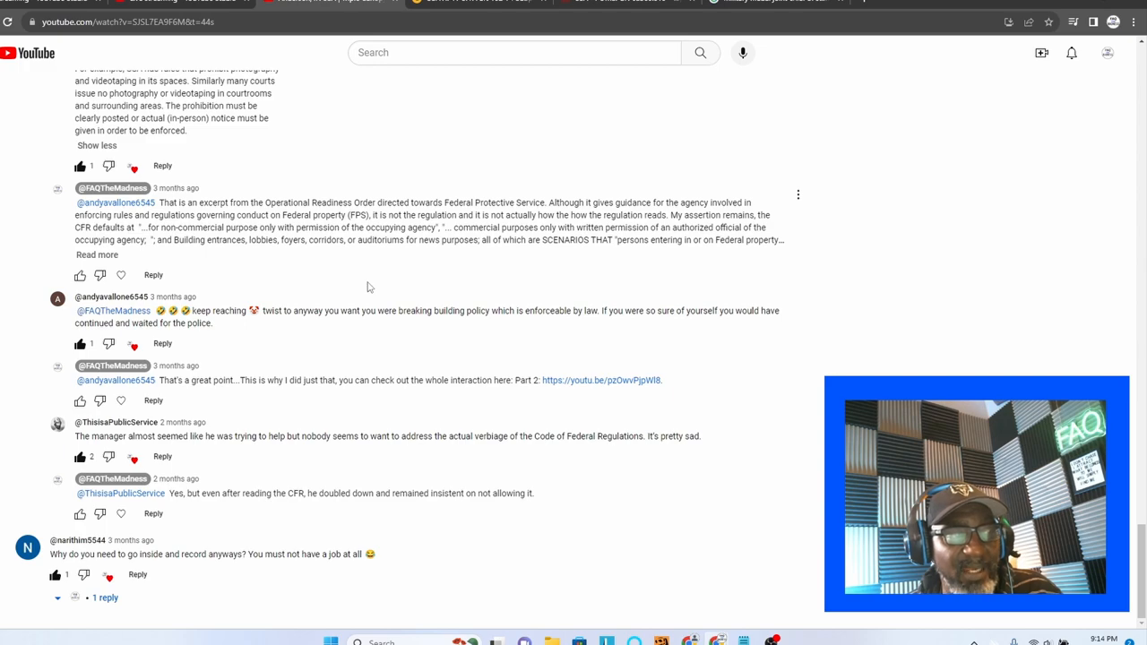
pyautogui.moveTo(307, 285)
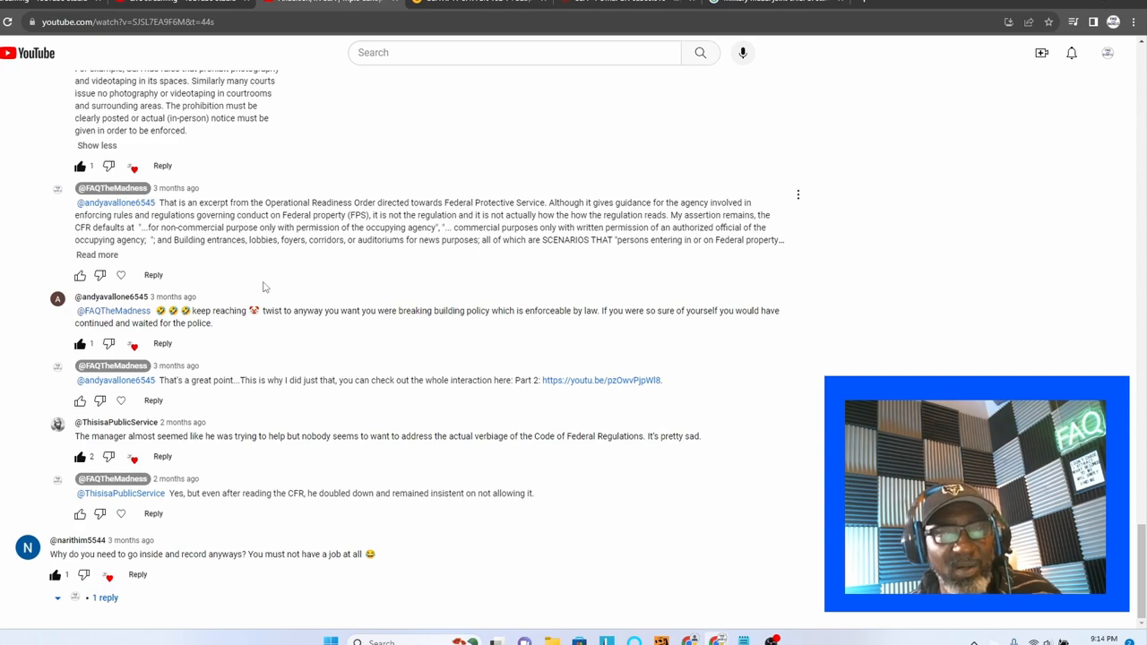
# Expand the Operational Readiness Order reply to its GN 03360.010 note and scroll on
pyautogui.click(97, 255)
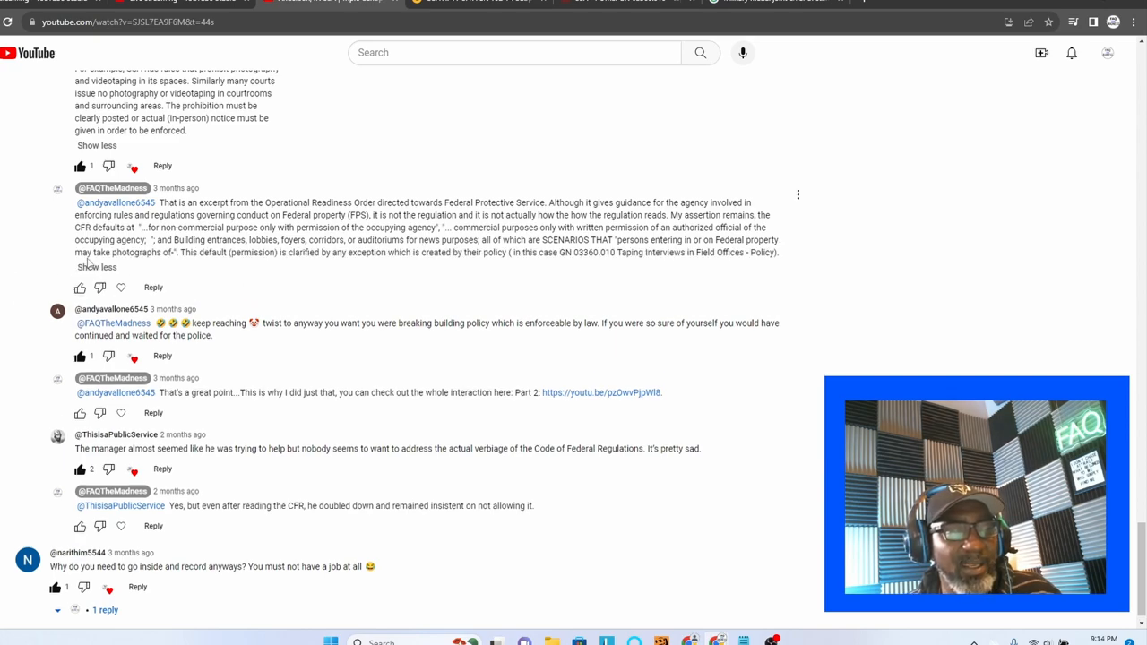
pyautogui.moveTo(208, 266)
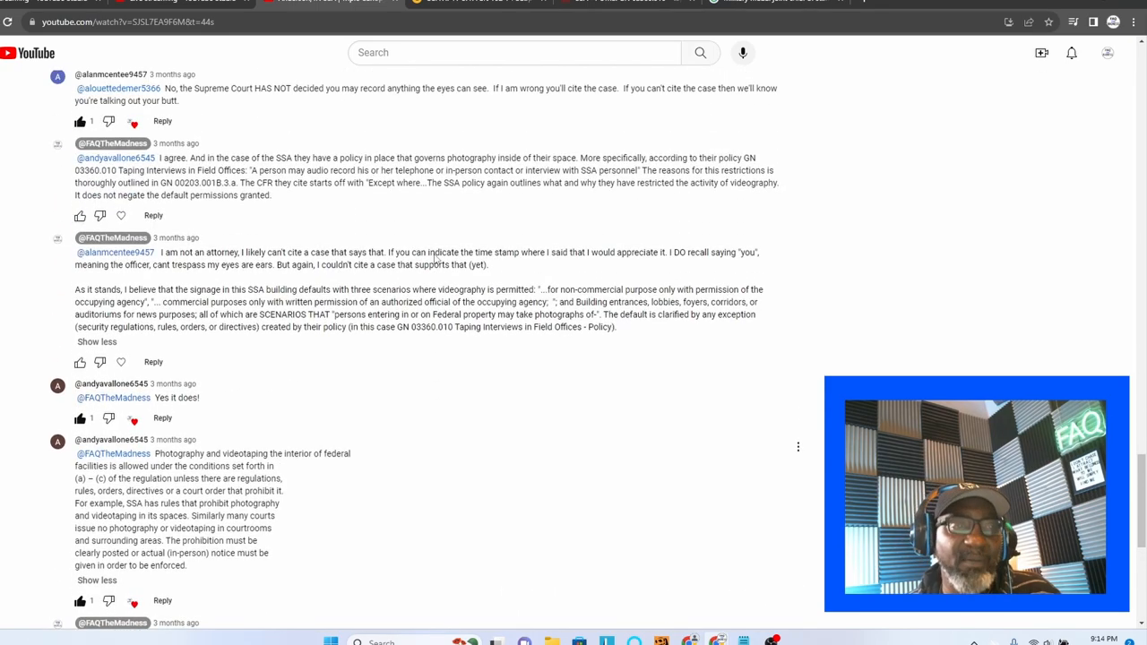
pyautogui.scroll(-3)
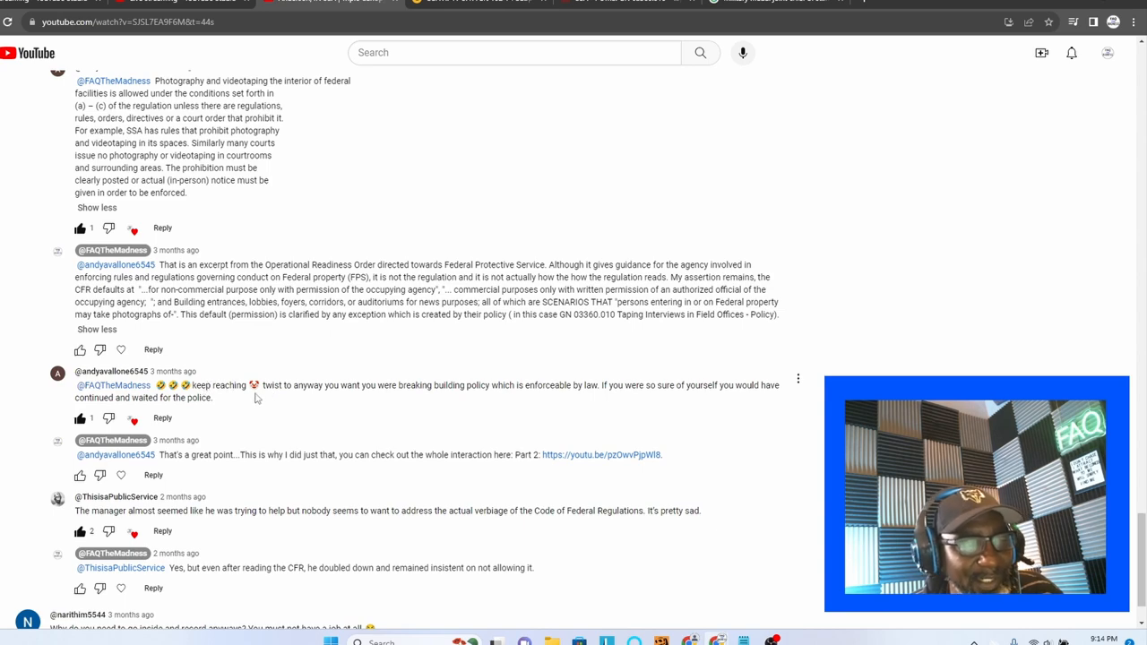
pyautogui.moveTo(255, 427)
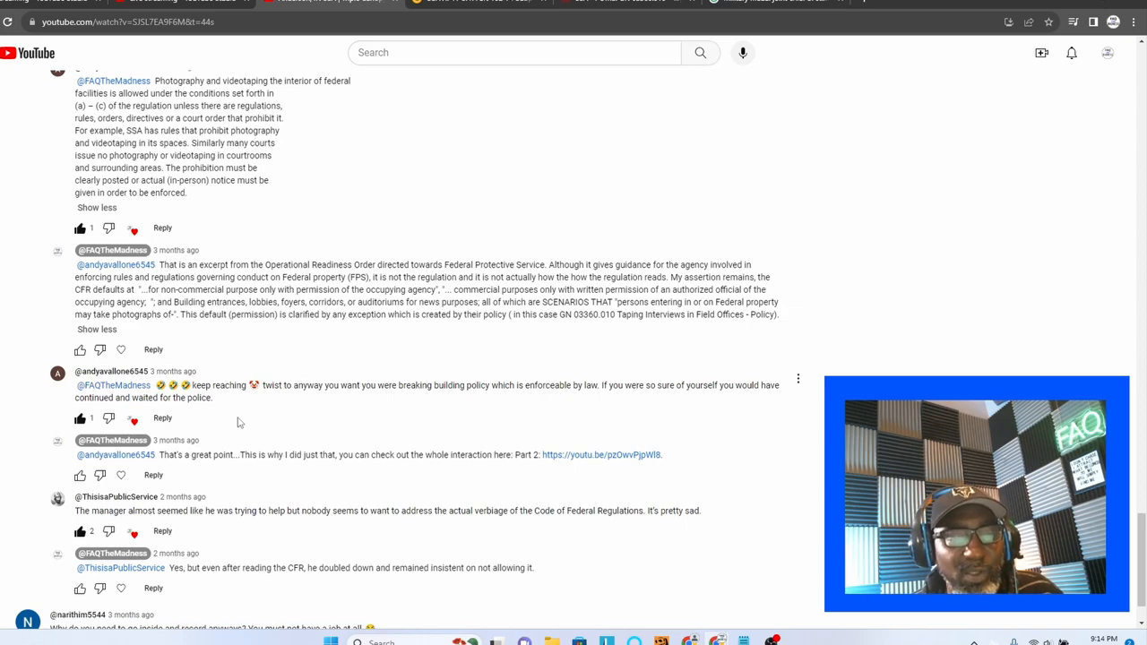
pyautogui.moveTo(196, 411)
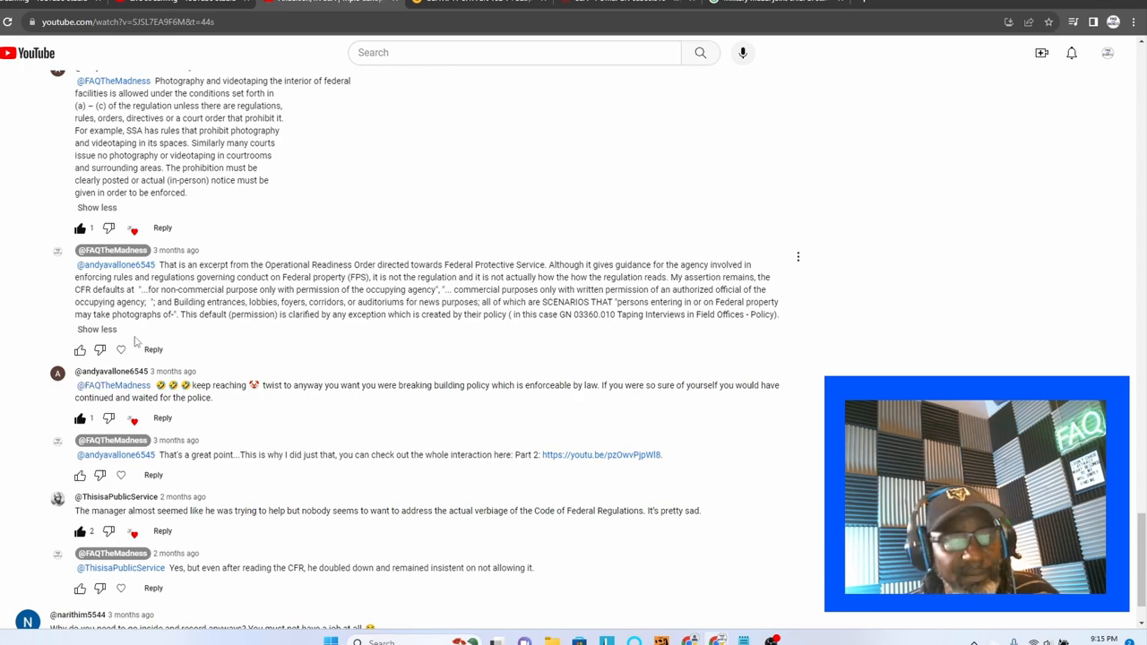
pyautogui.scroll(-3)
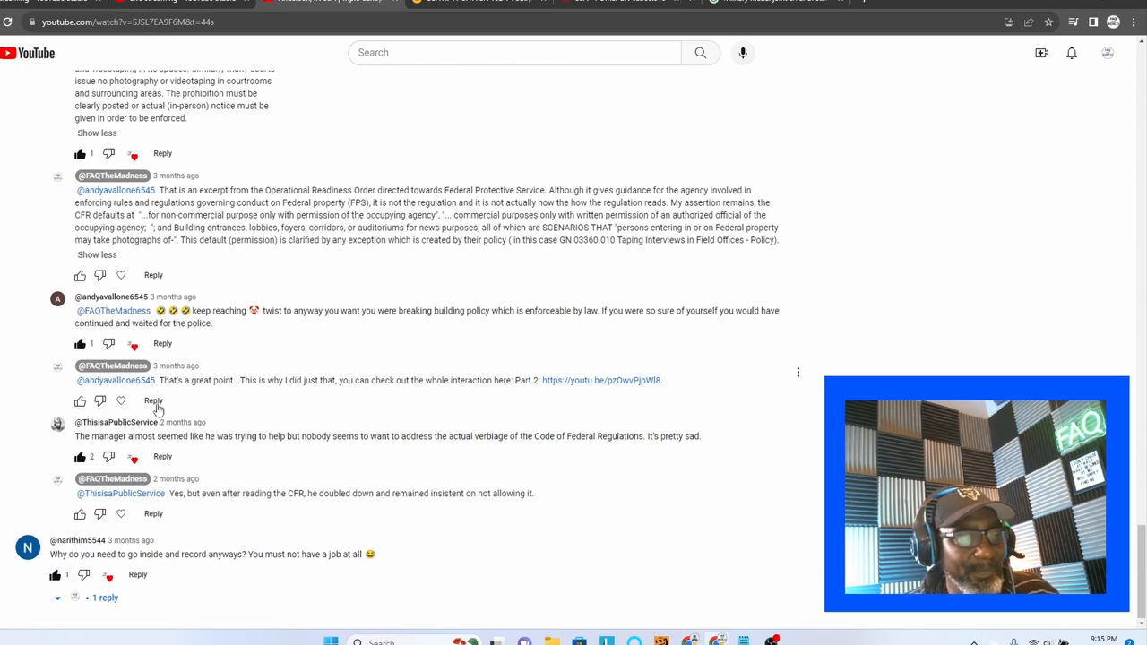
pyautogui.moveTo(251, 396)
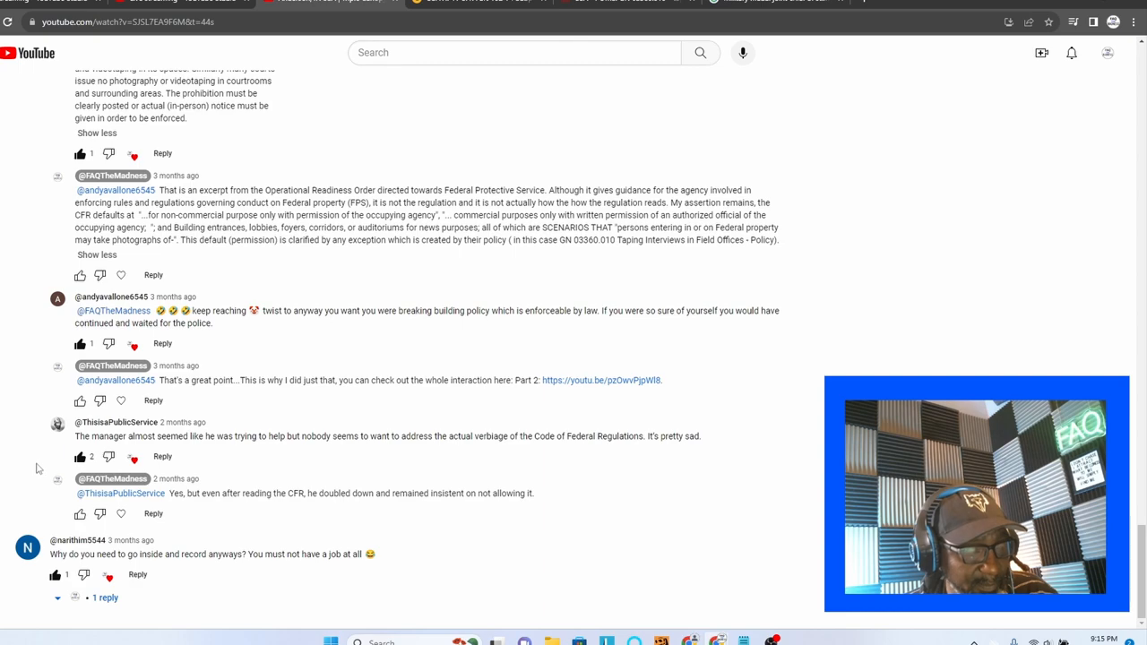
pyautogui.moveTo(103, 433)
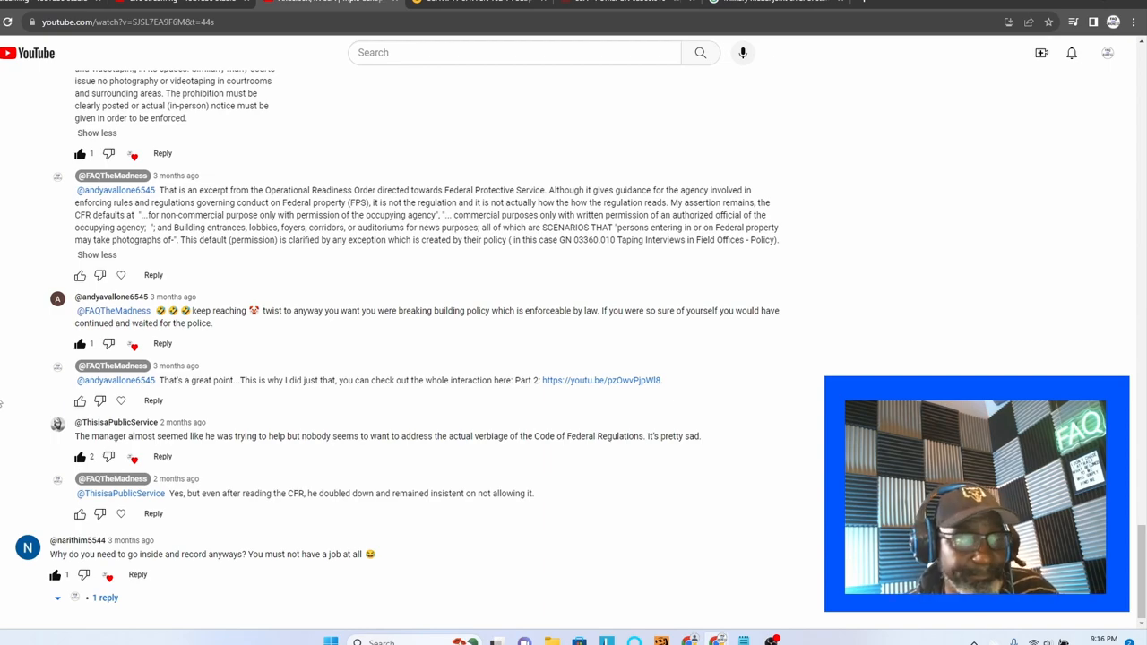
pyautogui.scroll(-3)
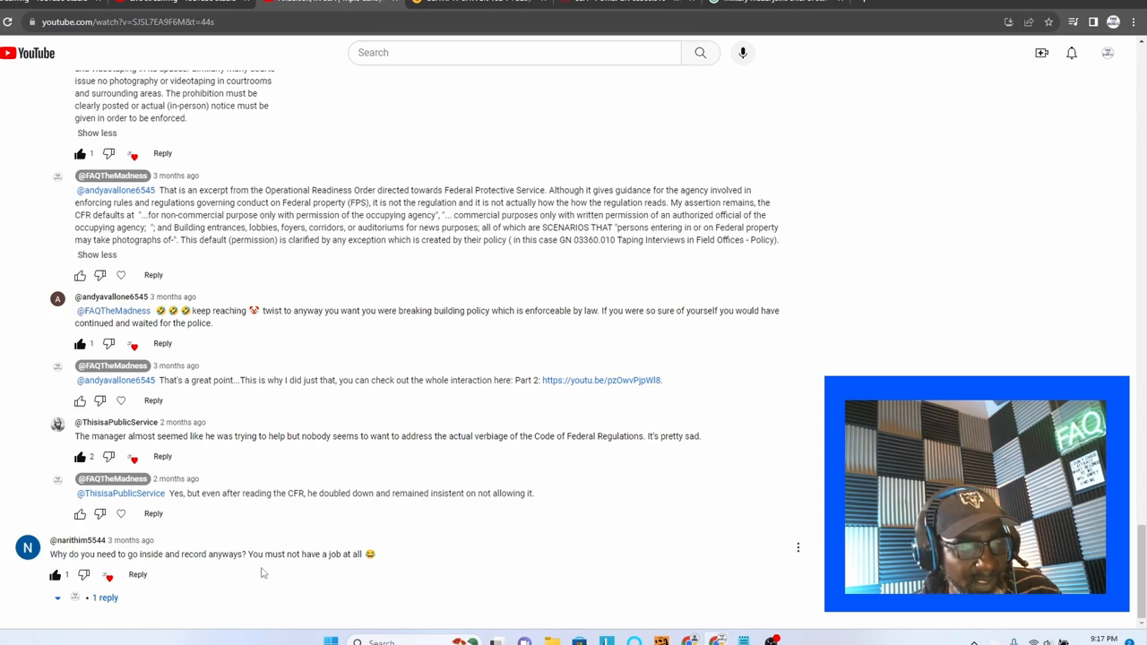
pyautogui.moveTo(229, 577)
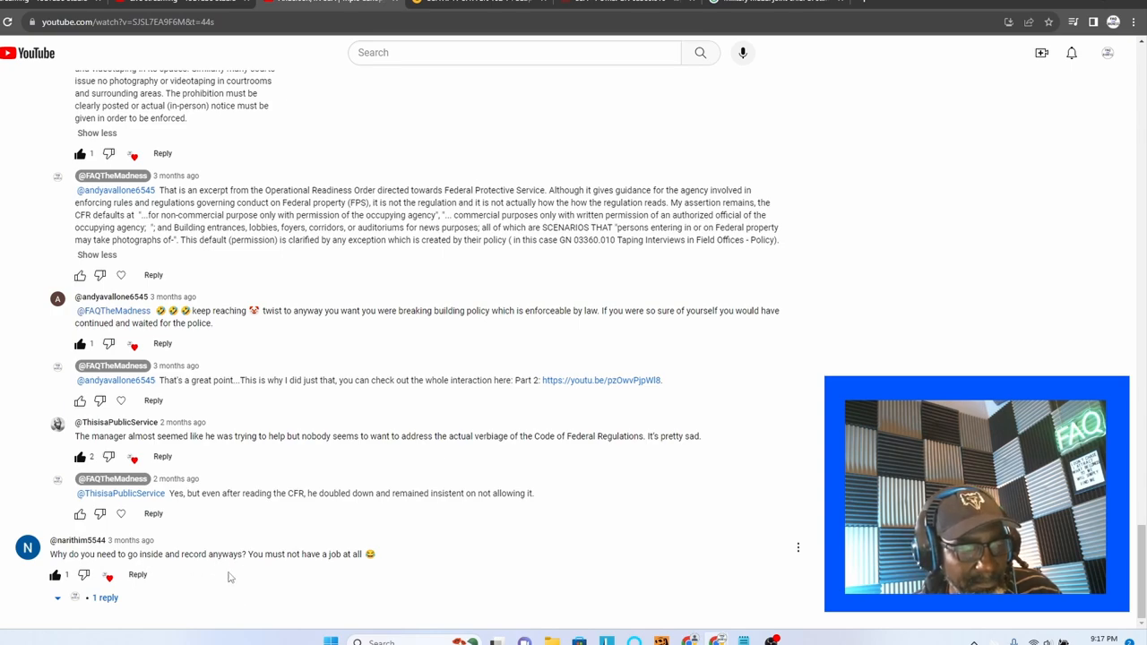
pyautogui.click(104, 598)
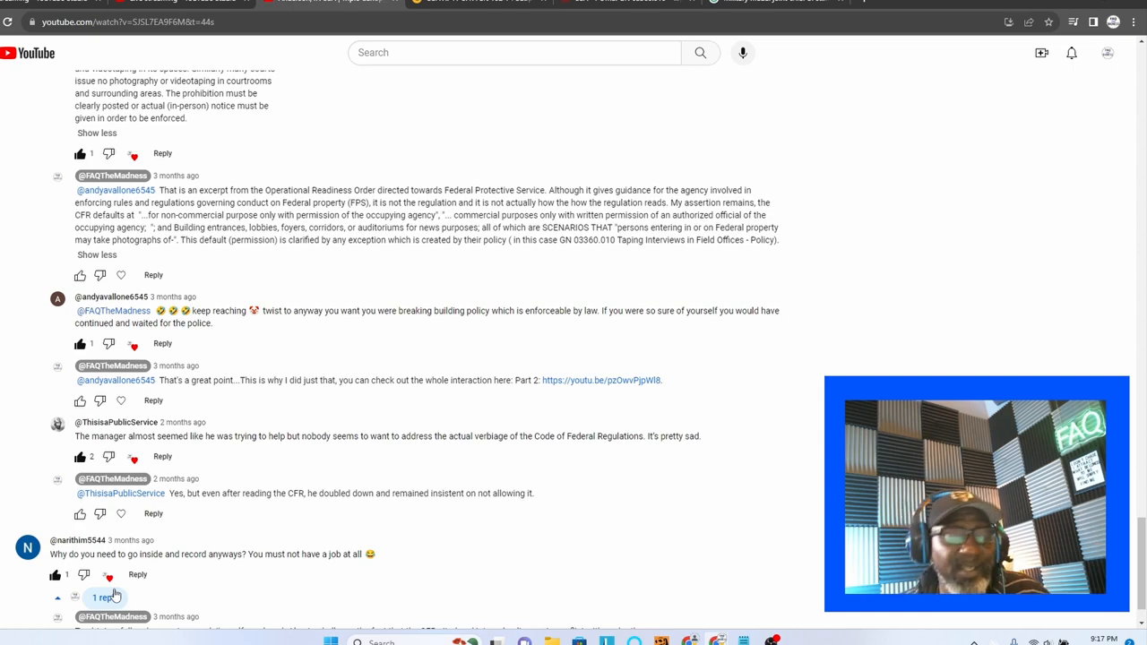
# Read the 'full and accurate record' reply, scroll up, and duplicate the video tab
pyautogui.click(103, 597)
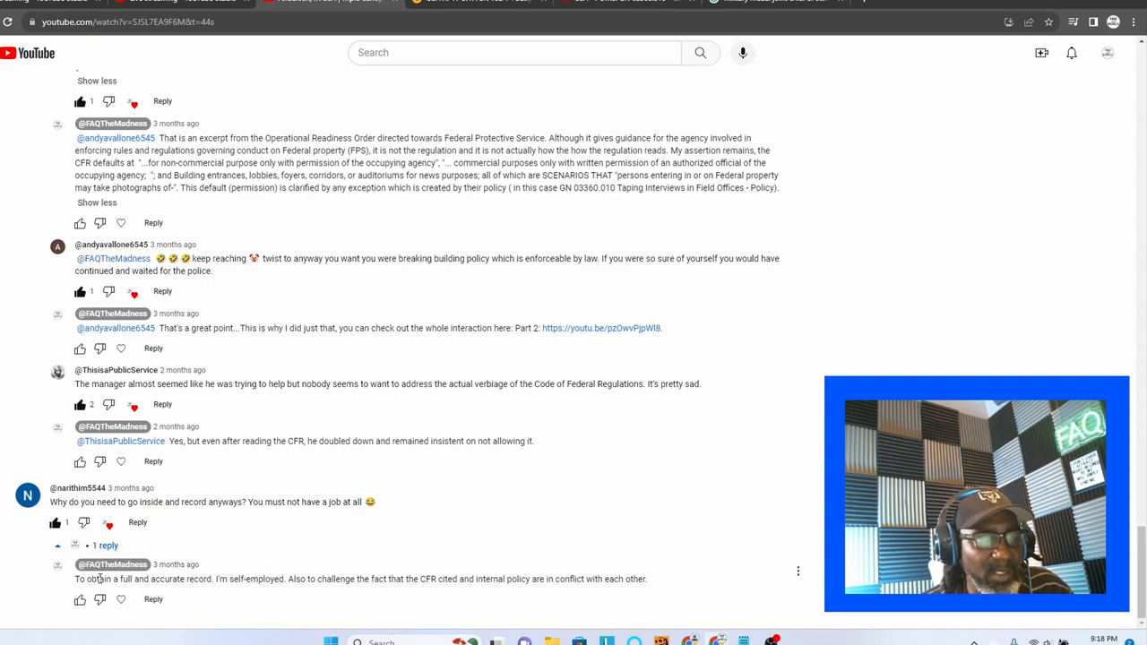
pyautogui.moveTo(185, 600)
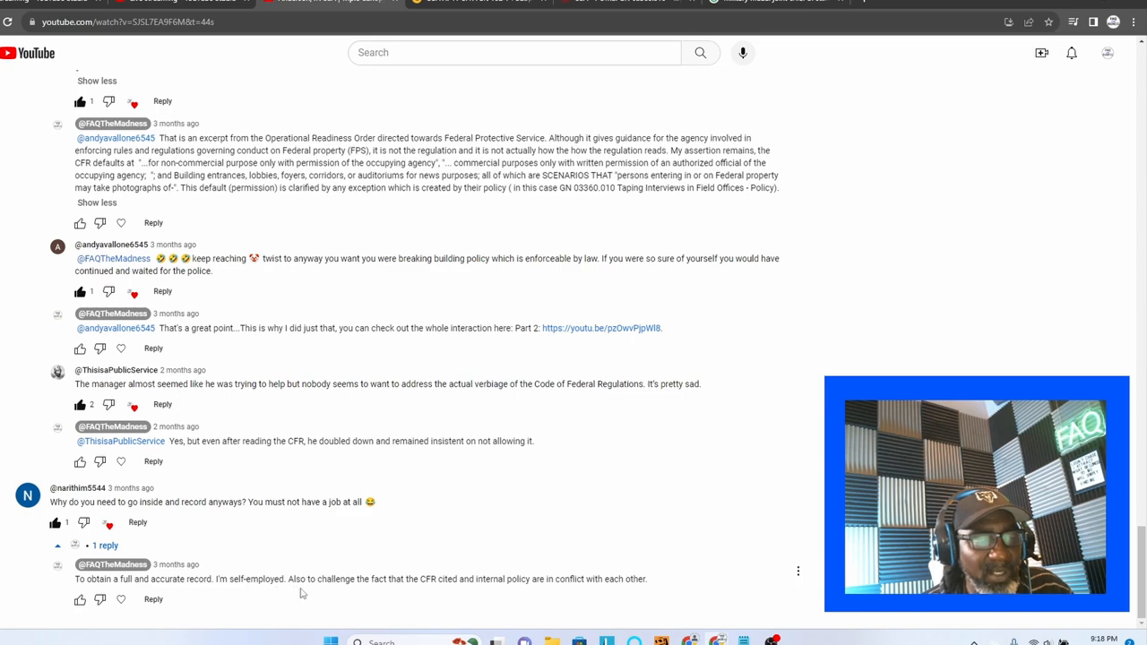
pyautogui.moveTo(415, 620)
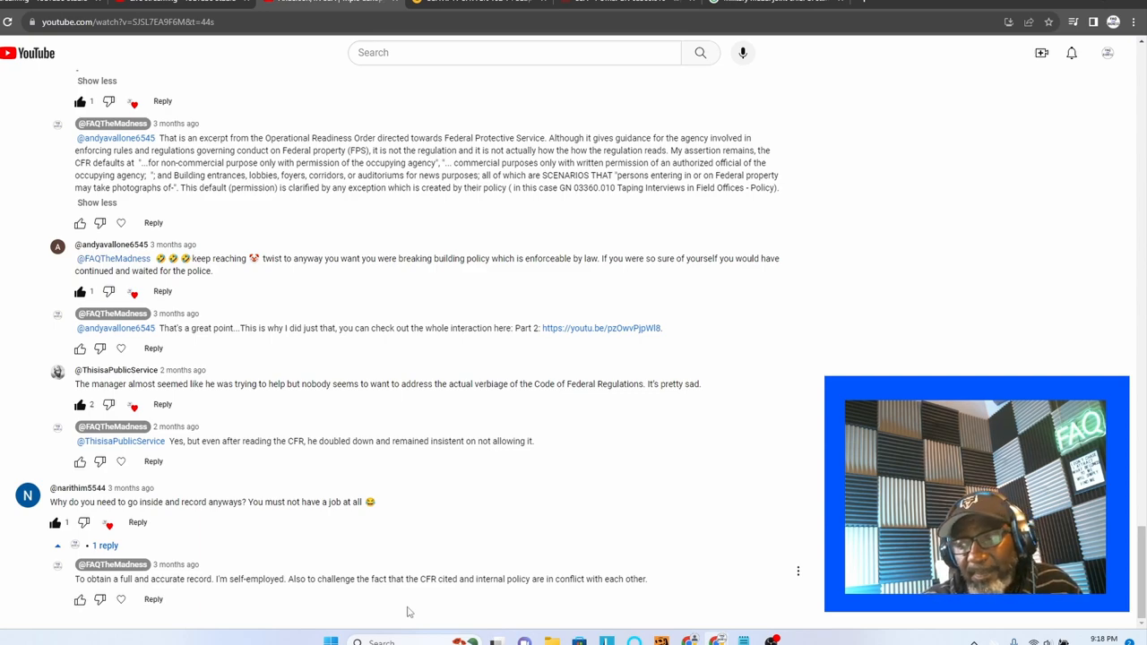
pyautogui.scroll(3)
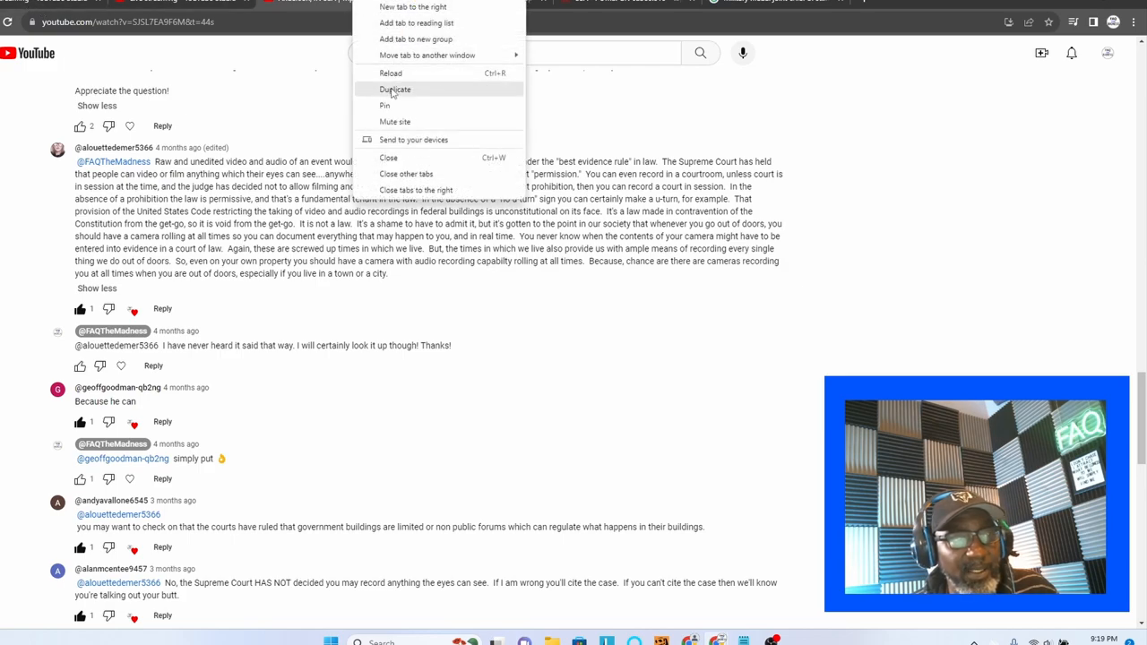
pyautogui.click(390, 73)
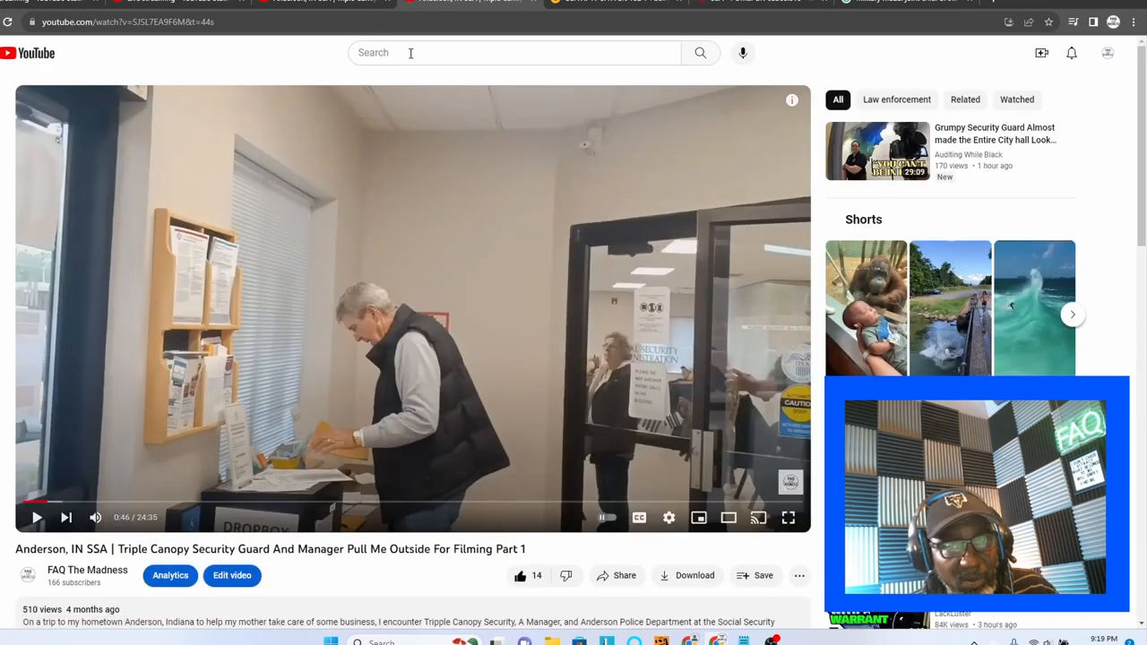
pyautogui.click(1071, 52)
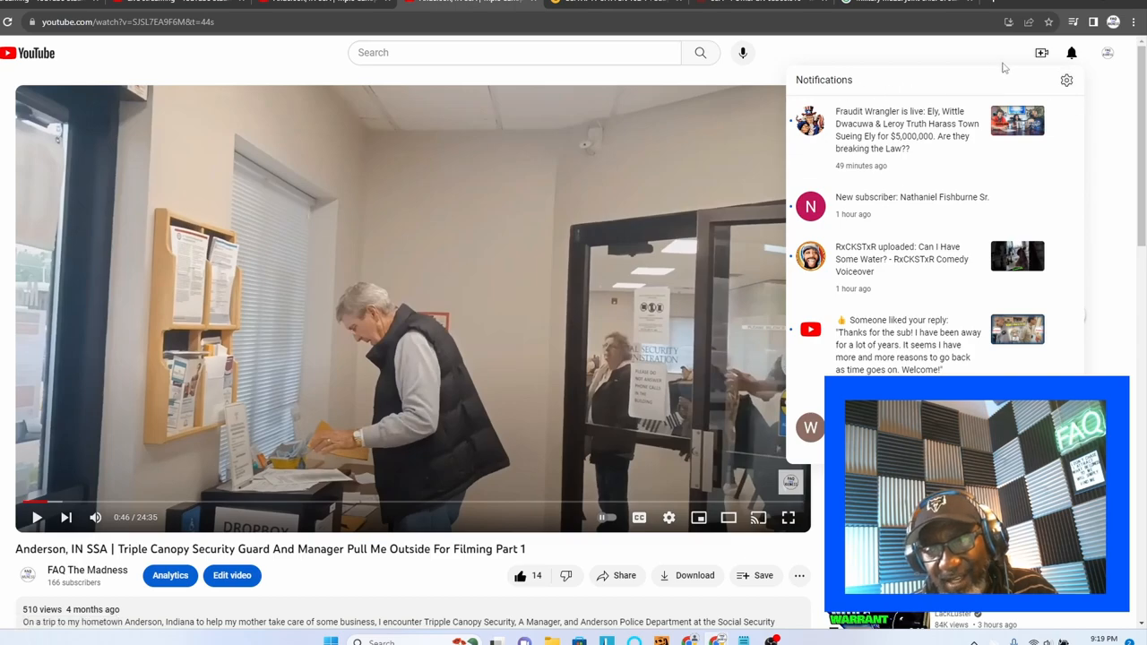
pyautogui.moveTo(892, 134)
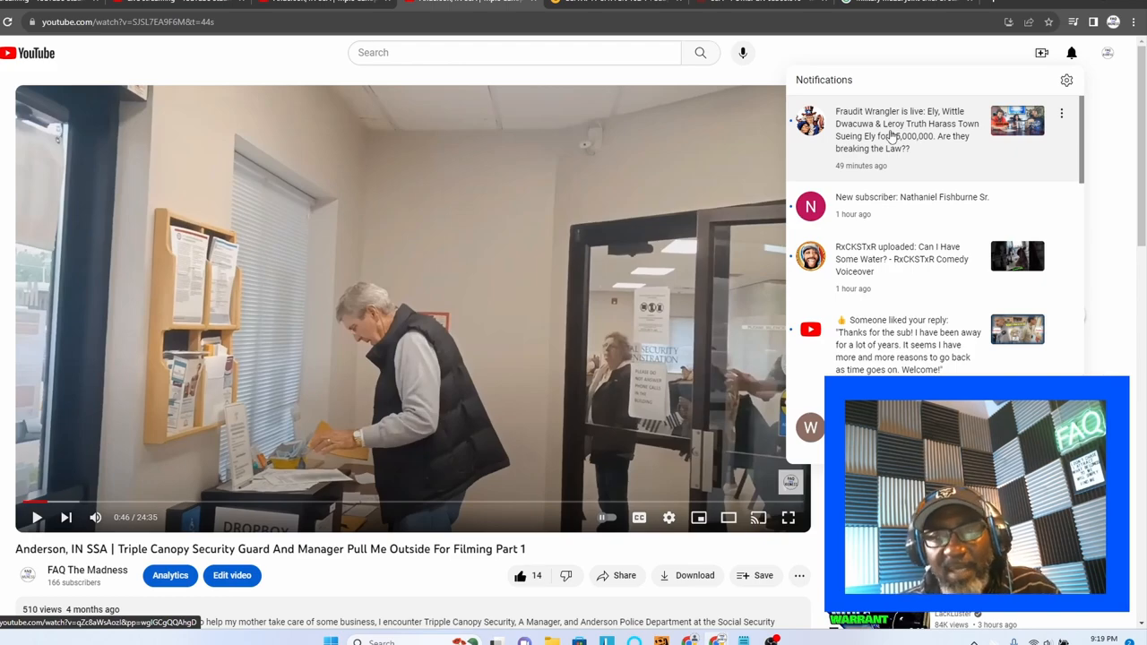
pyautogui.click(1072, 52)
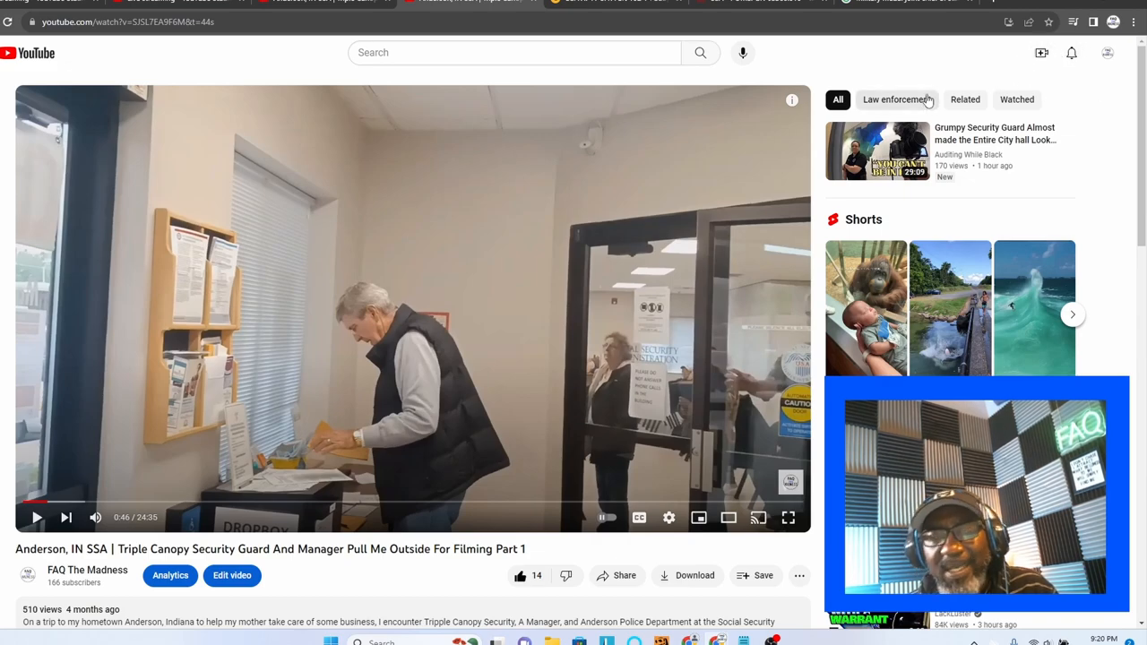
pyautogui.moveTo(893, 100)
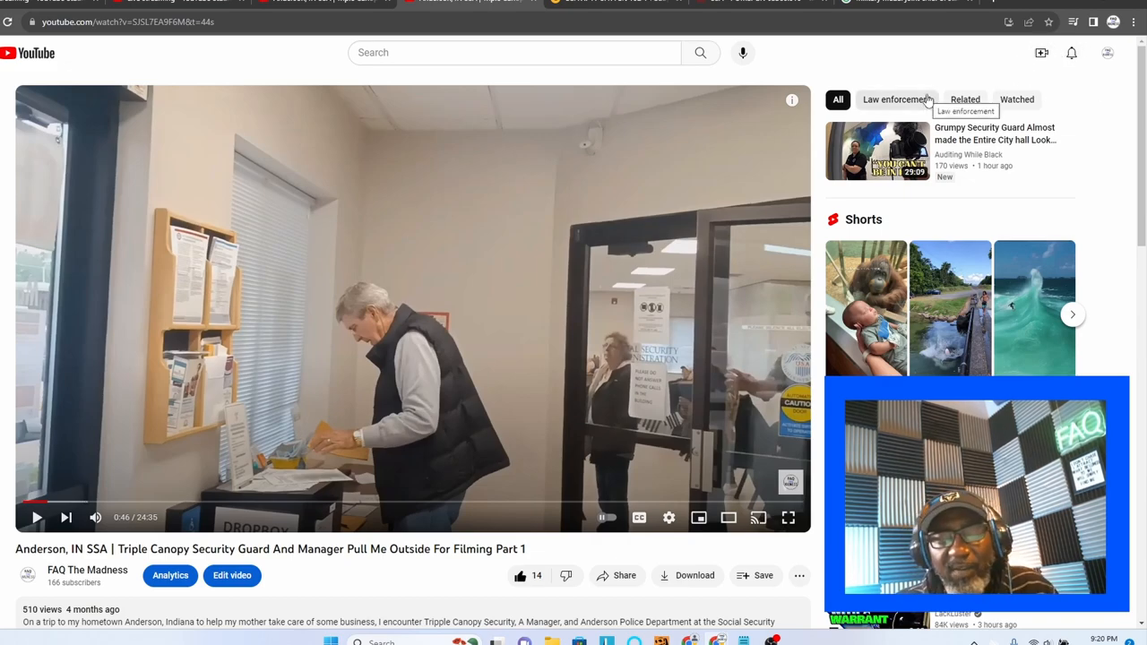